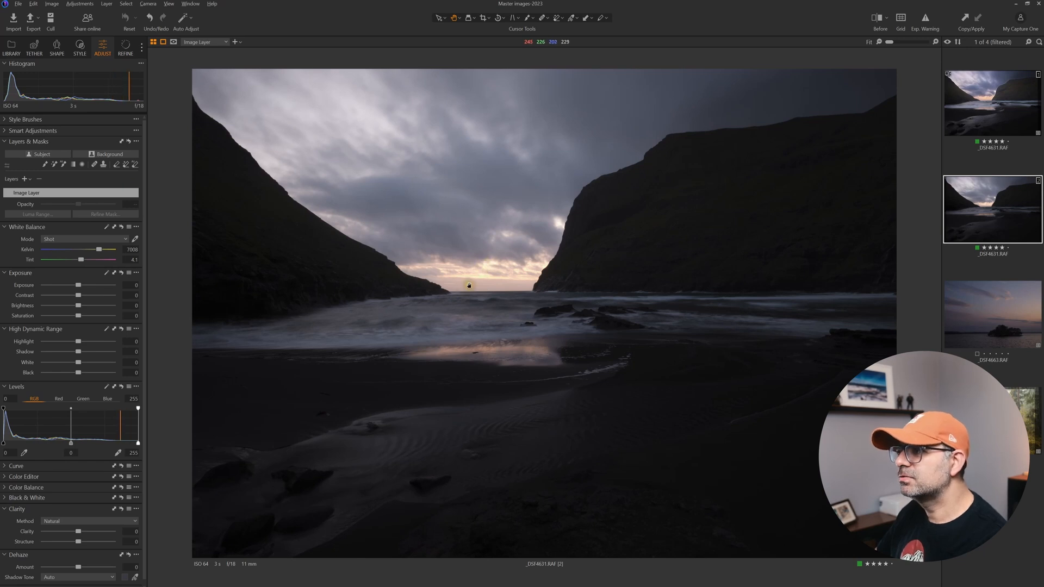
mouse_move(489, 266)
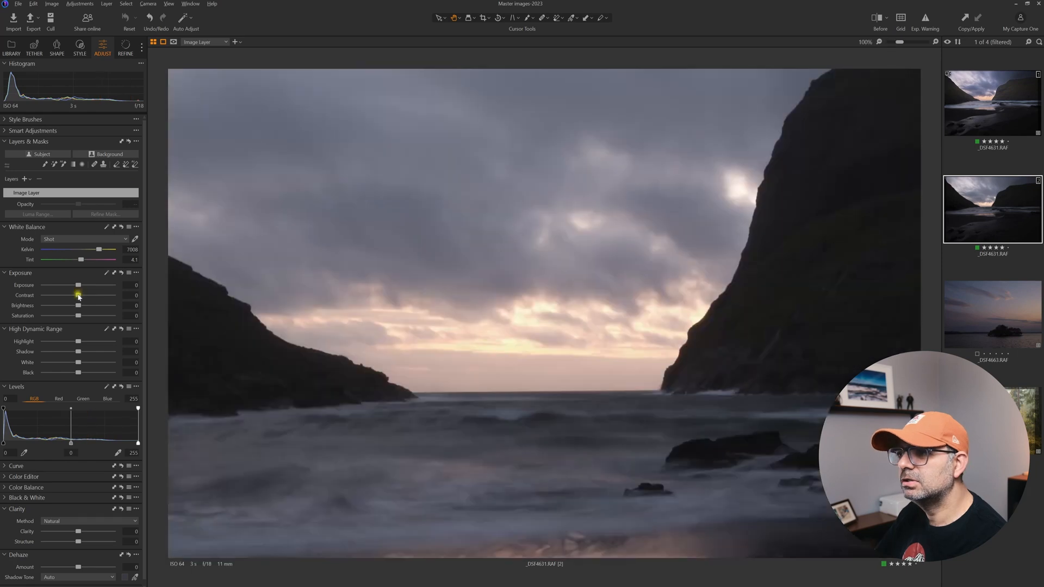
- In High Dynamic Range, set Highlight to about -83 and Shadow to about 62
drag(78, 285, 64, 285)
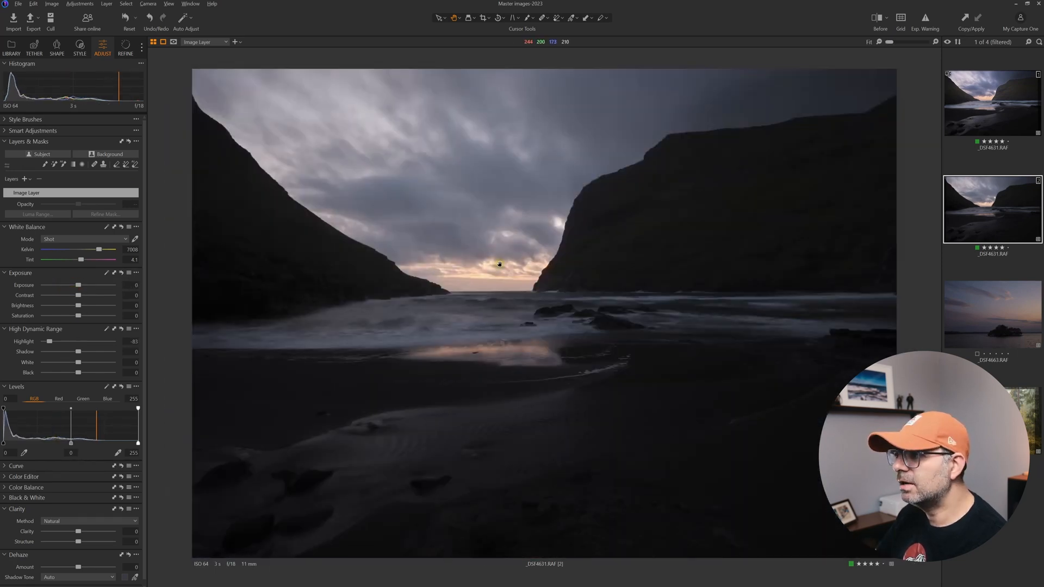
drag(63, 352, 91, 352)
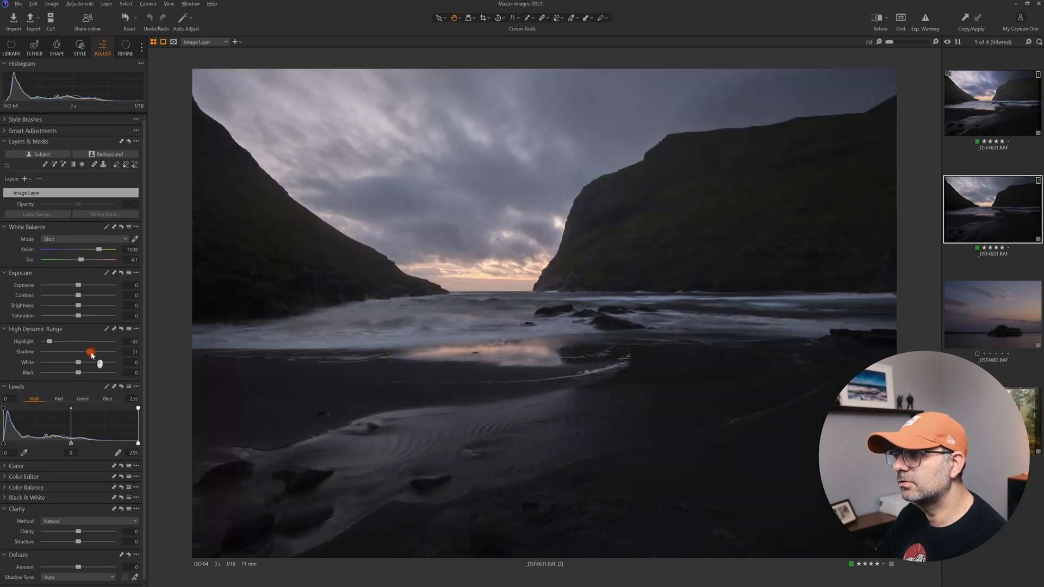
drag(90, 352, 101, 352)
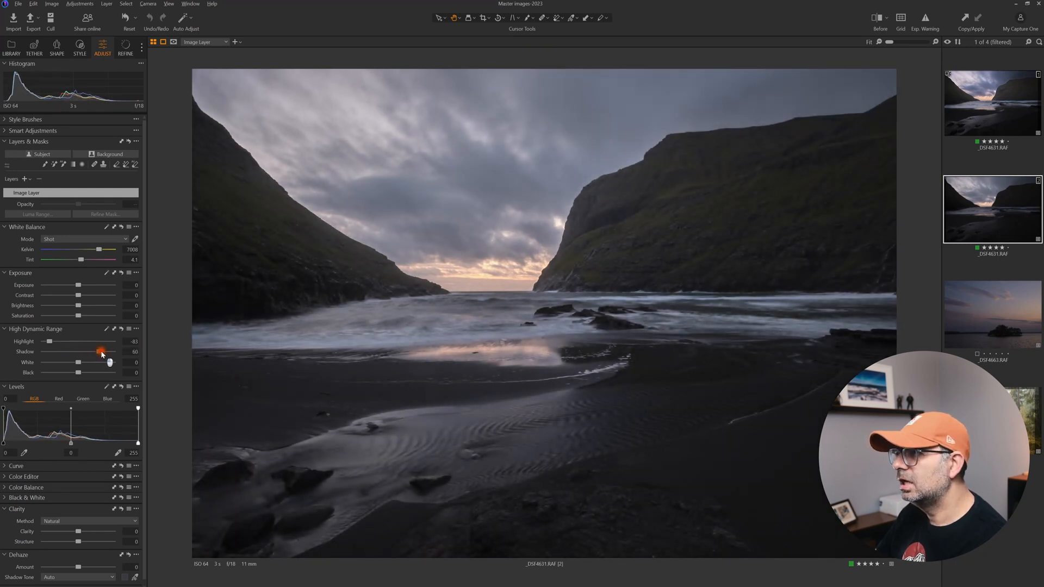
drag(100, 352, 102, 352)
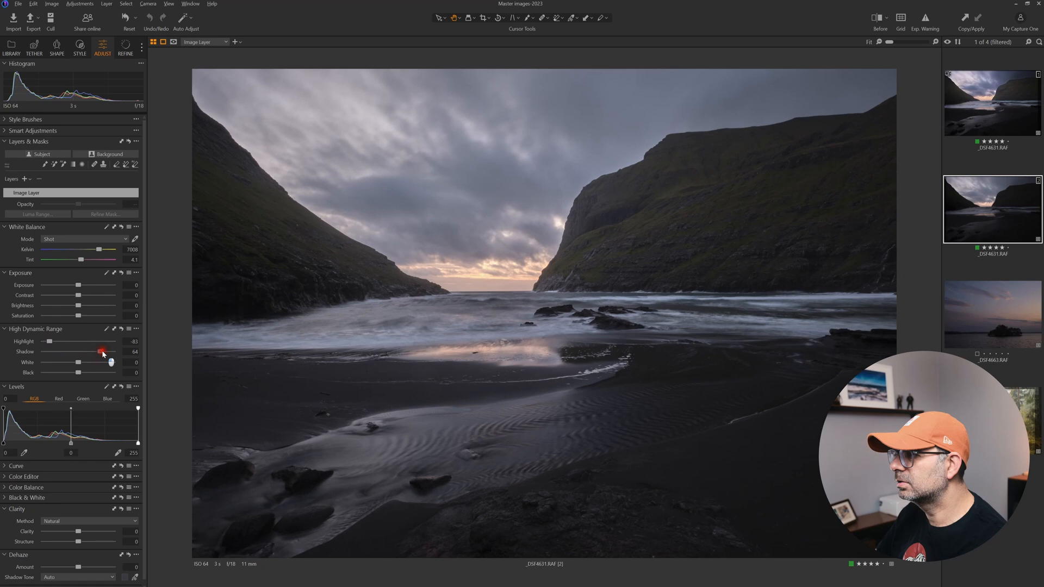
drag(101, 352, 98, 352)
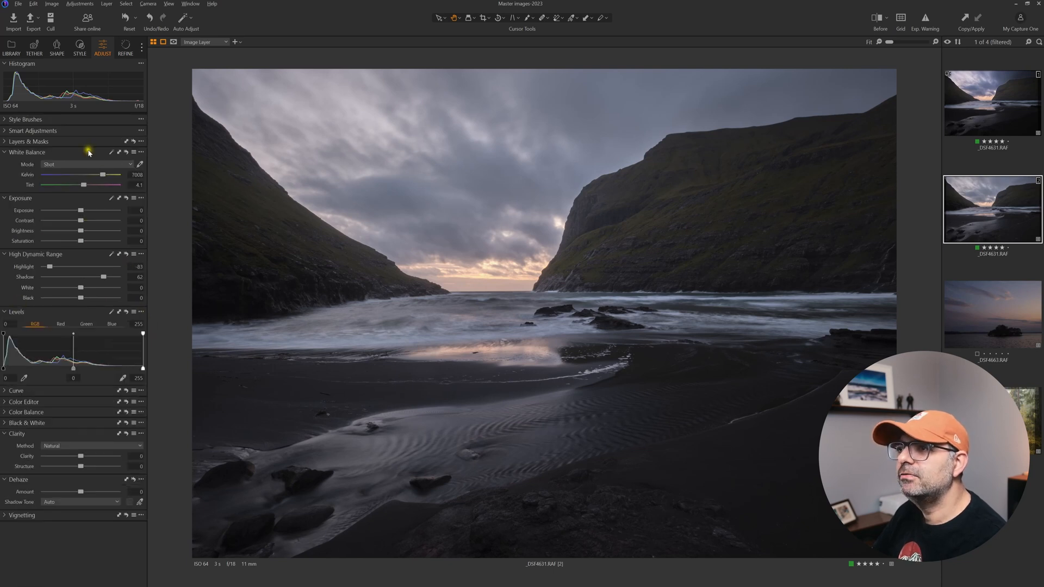
- Expand Layers & Masks and choose the AI Selection mask tool
click(29, 142)
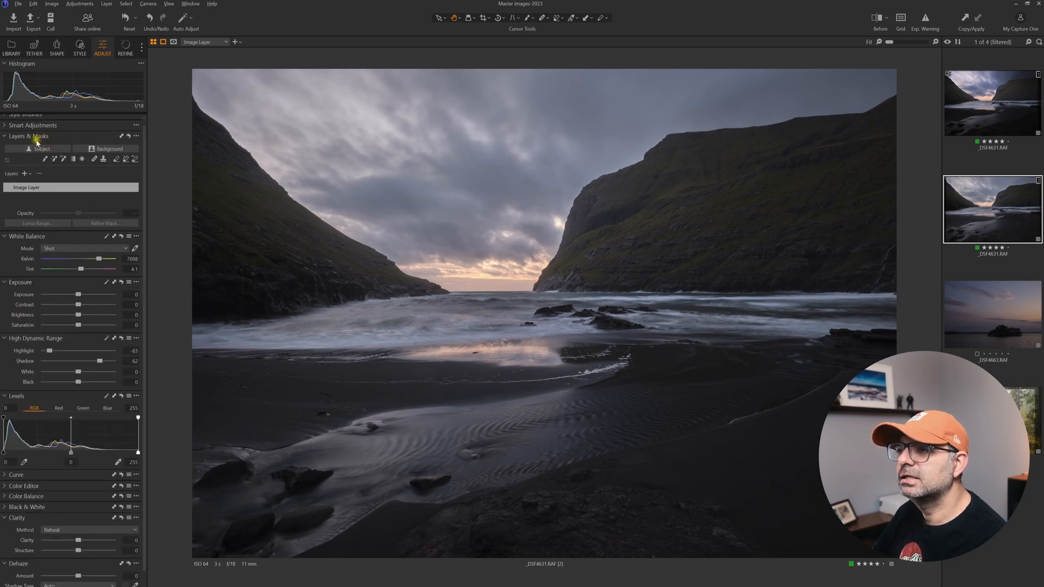
click(60, 149)
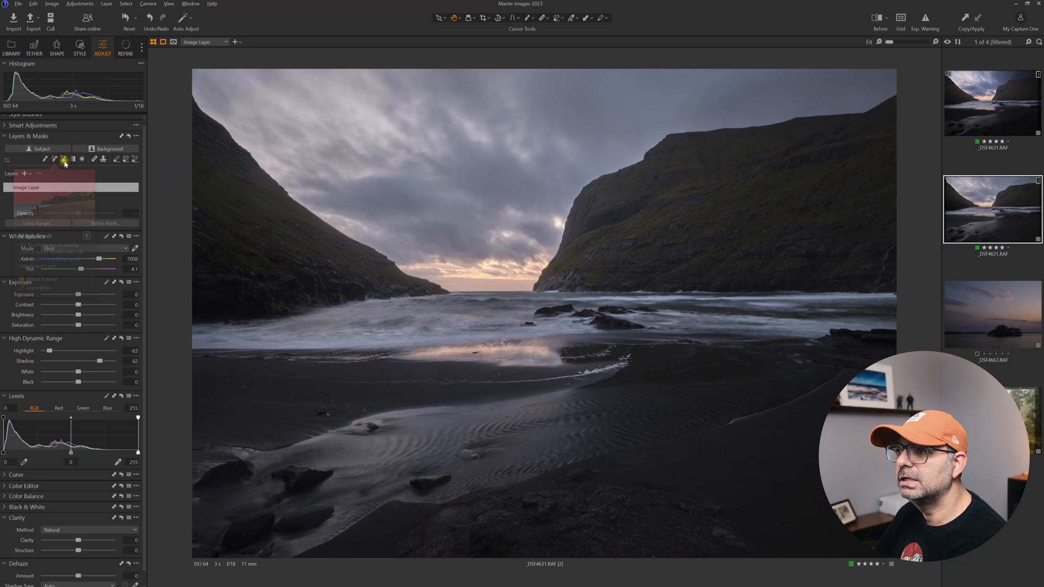
mouse_move(63, 160)
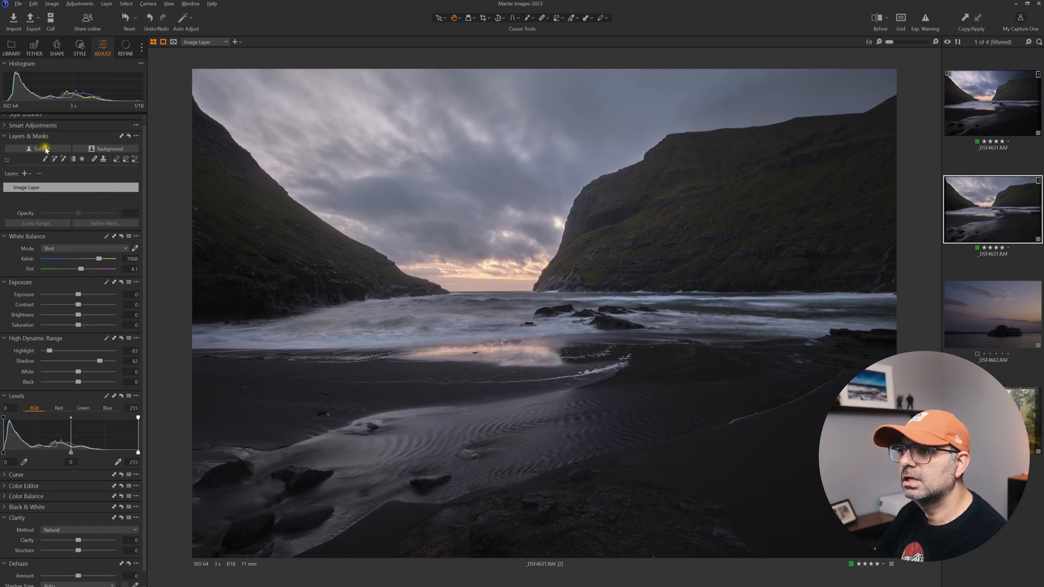
mouse_move(61, 158)
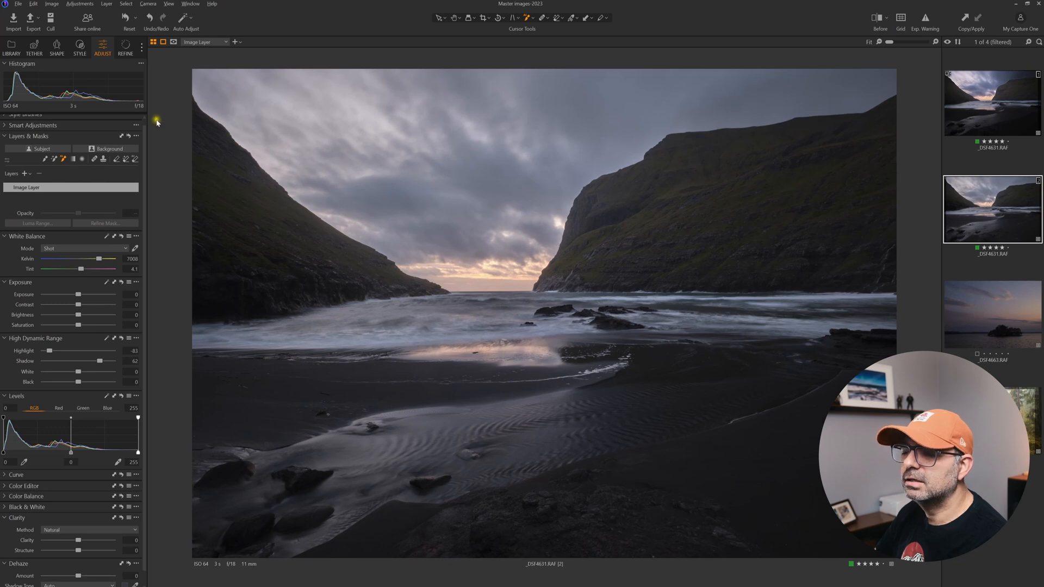
mouse_move(156, 119)
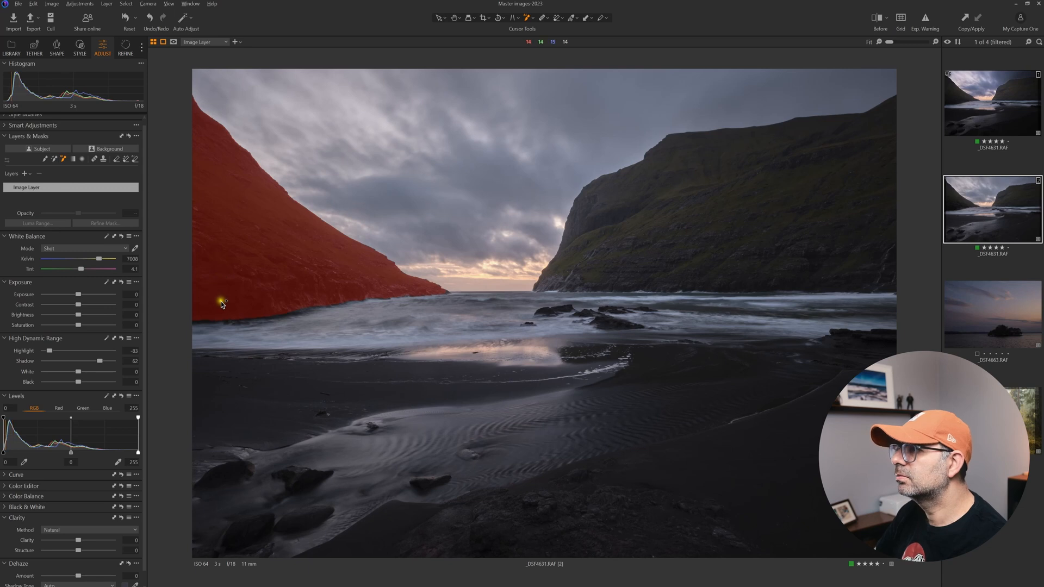
mouse_move(297, 113)
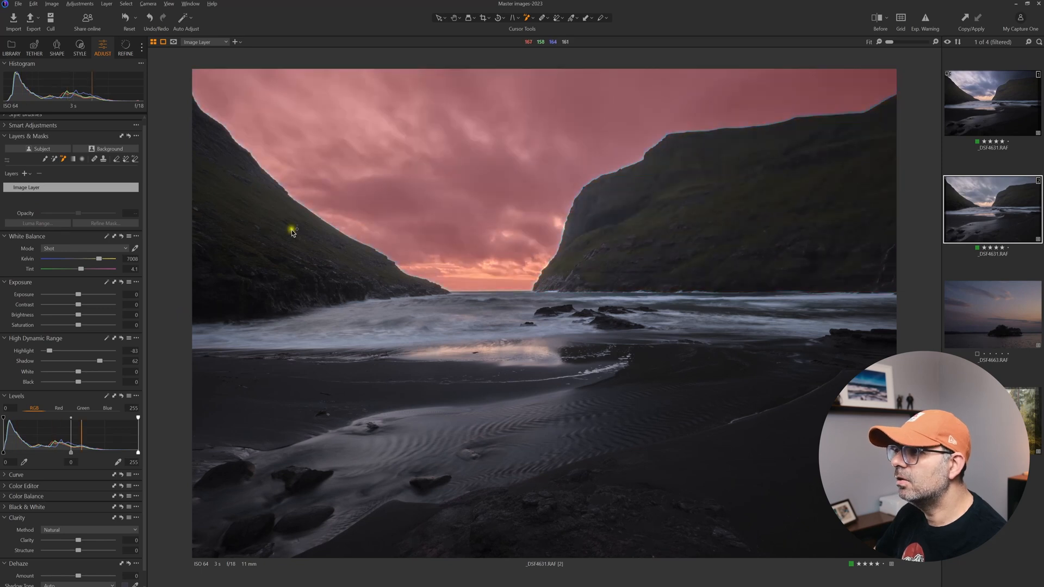
mouse_move(466, 215)
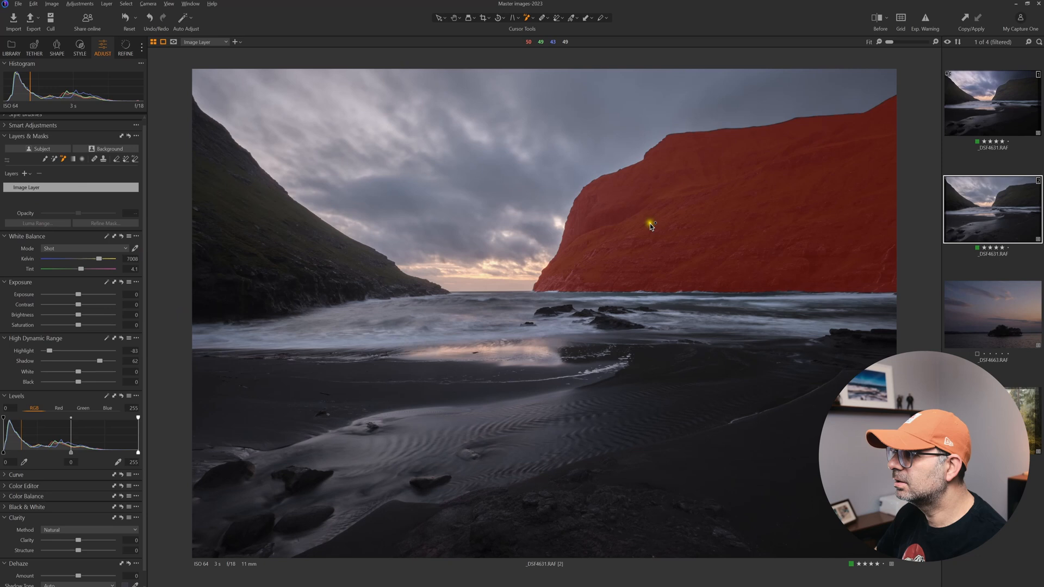
mouse_move(654, 217)
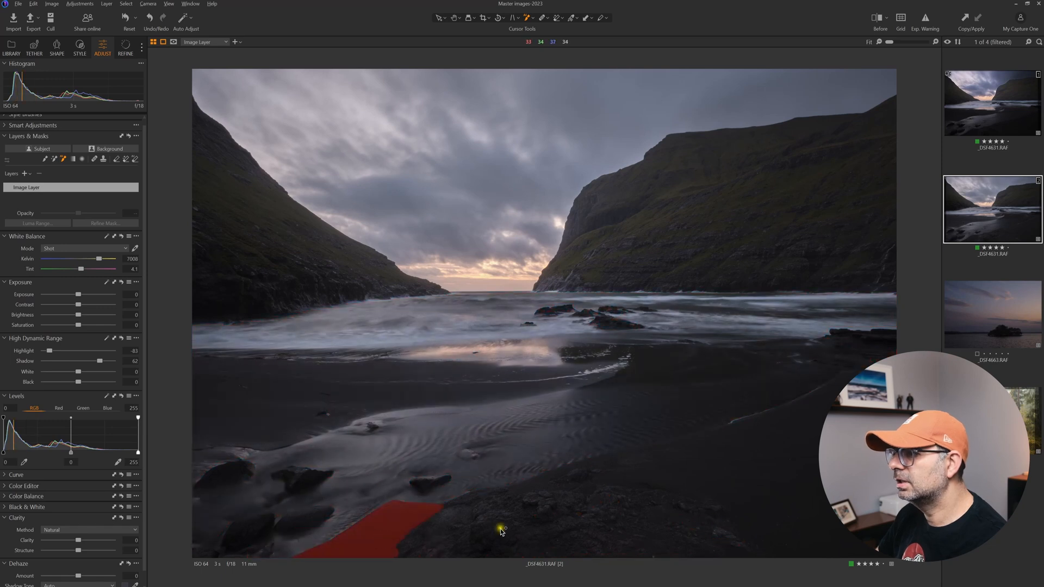
- Draw an AI mask across the foreground sand and sea on a new adjustment layer
drag(501, 530, 552, 521)
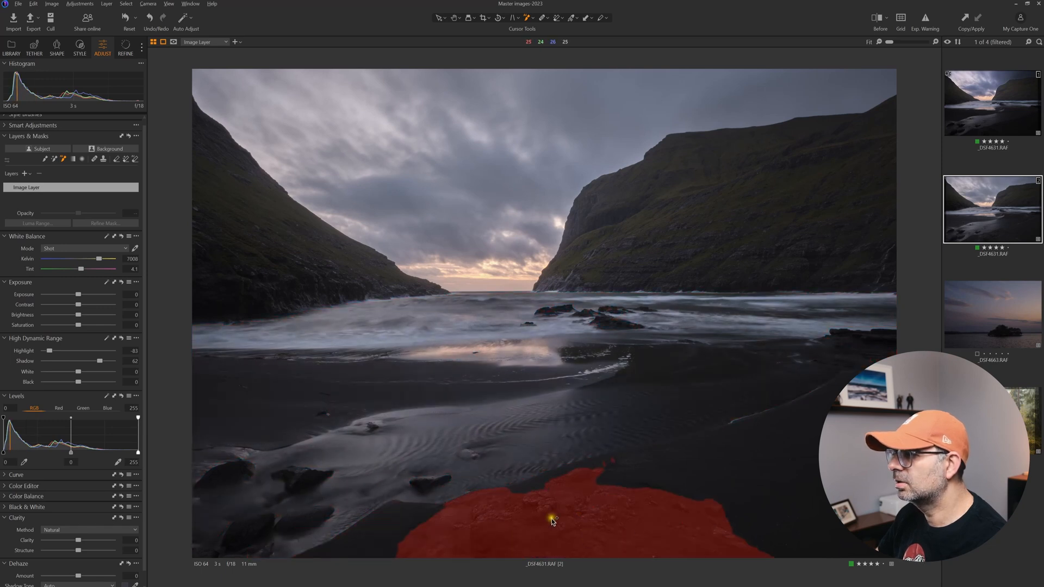
drag(552, 520, 751, 471)
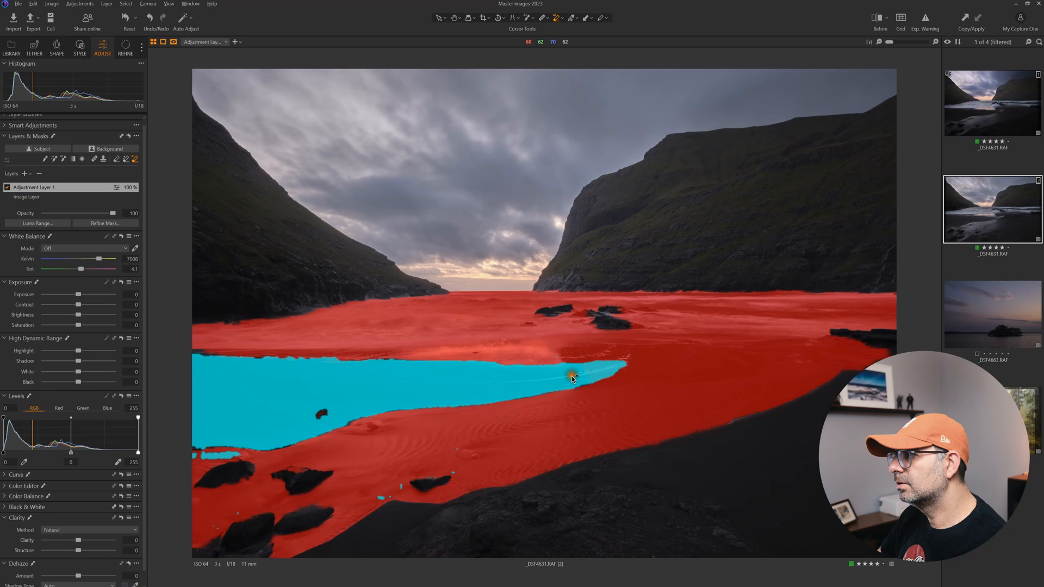
- Erase the dry left sand strip from the sea mask
click(20, 153)
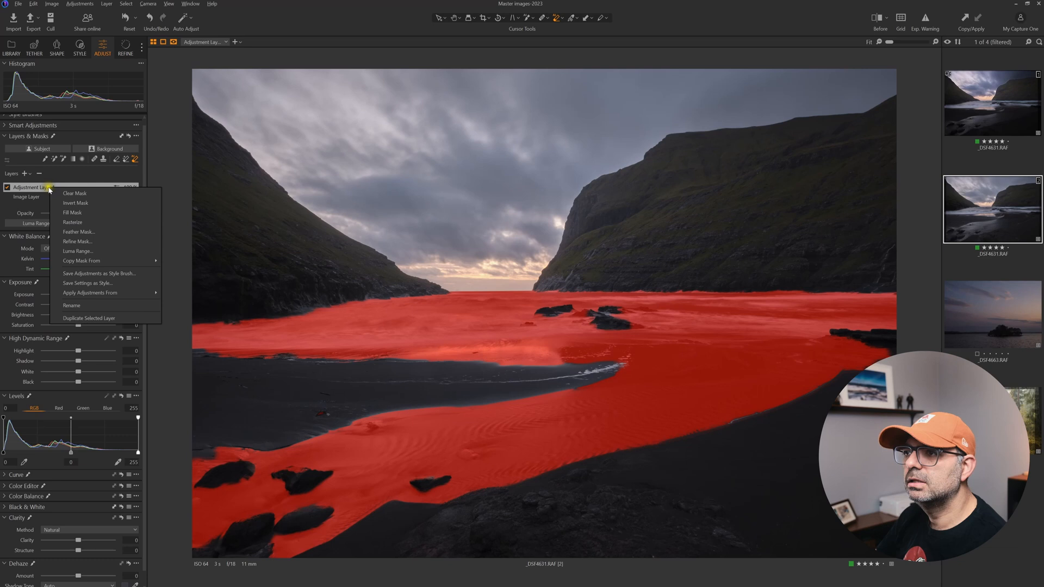
mouse_move(90, 293)
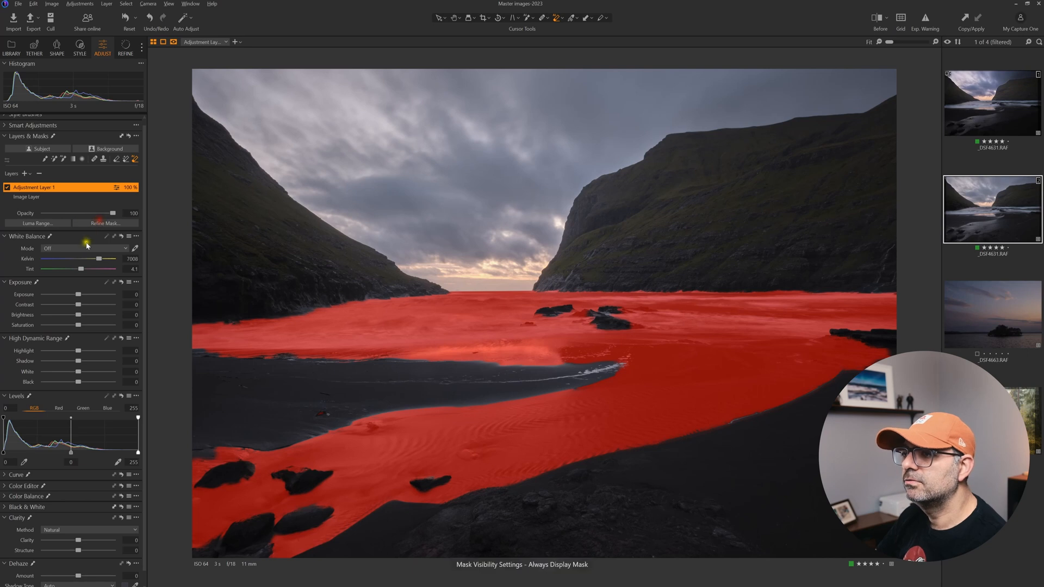
- Refine the sea mask edges with radius 63, apply, and hide the mask overlay
click(103, 223)
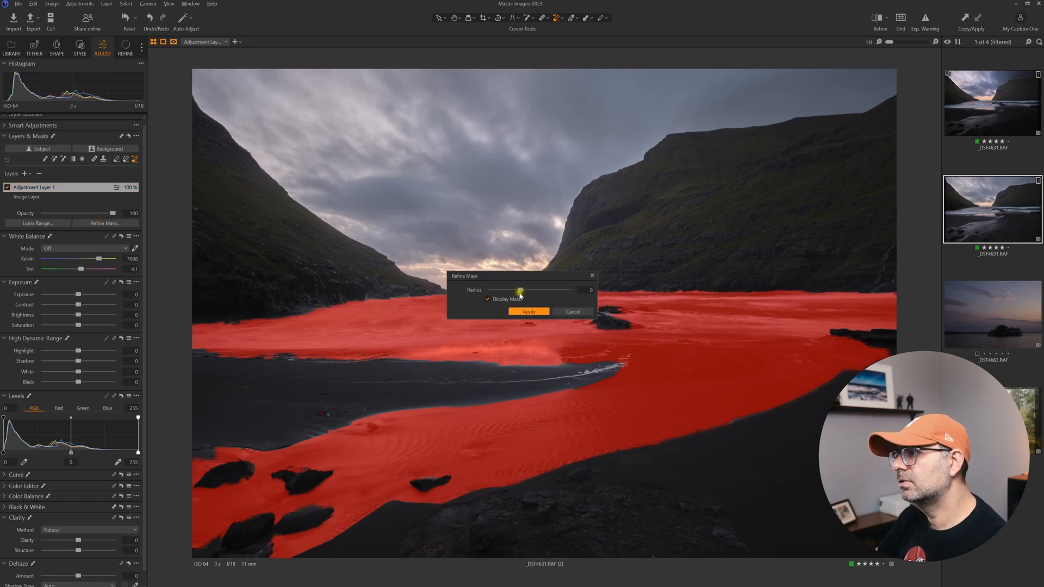
drag(520, 290, 541, 290)
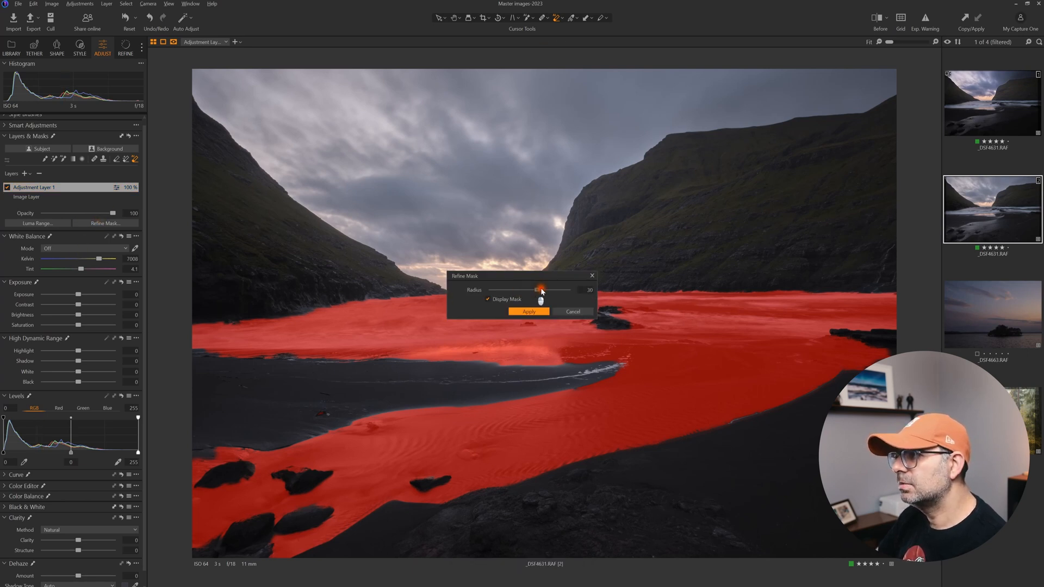
drag(539, 290, 548, 290)
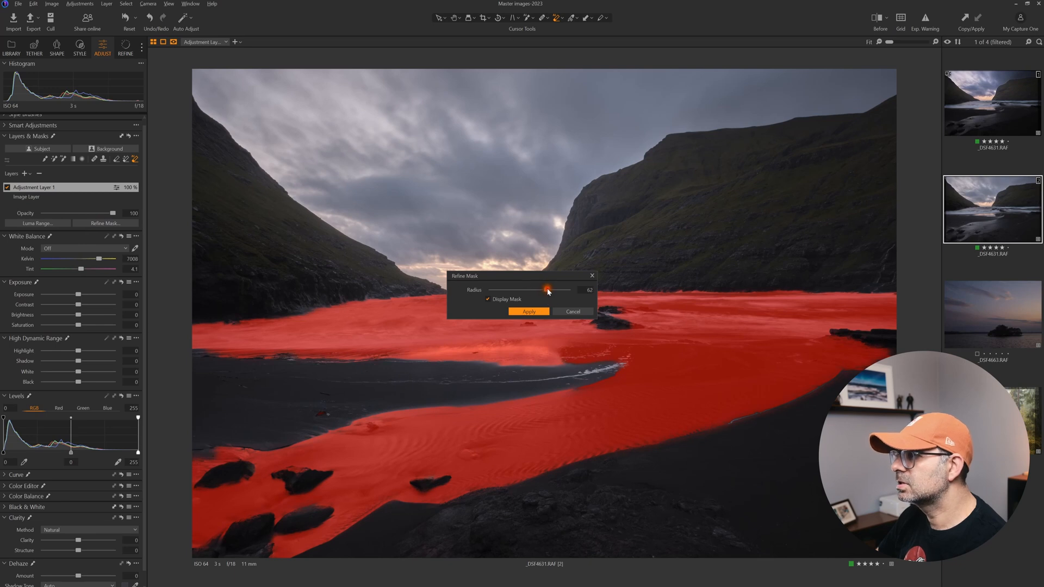
drag(546, 289, 563, 289)
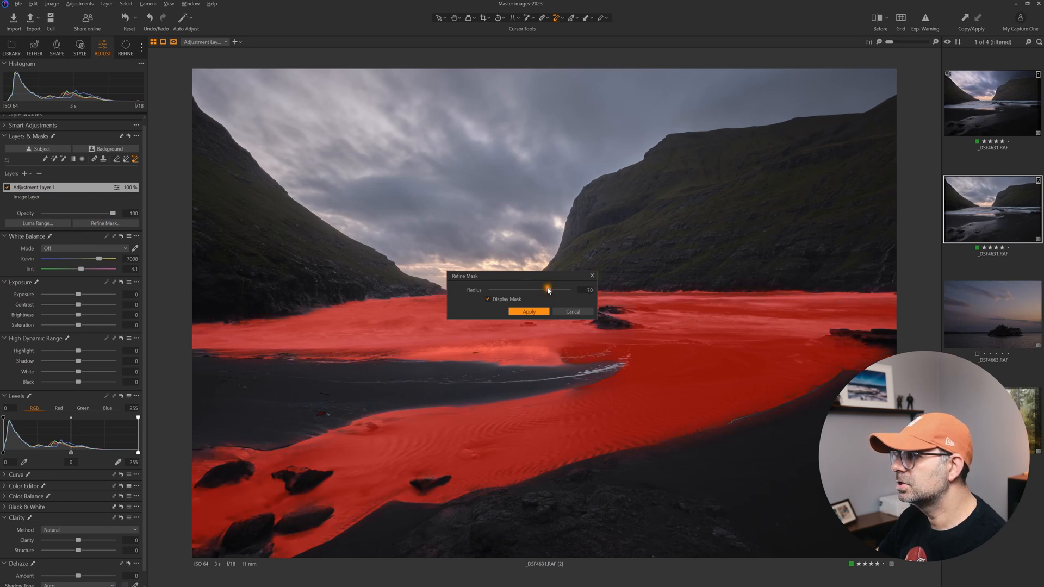
drag(548, 288, 546, 292)
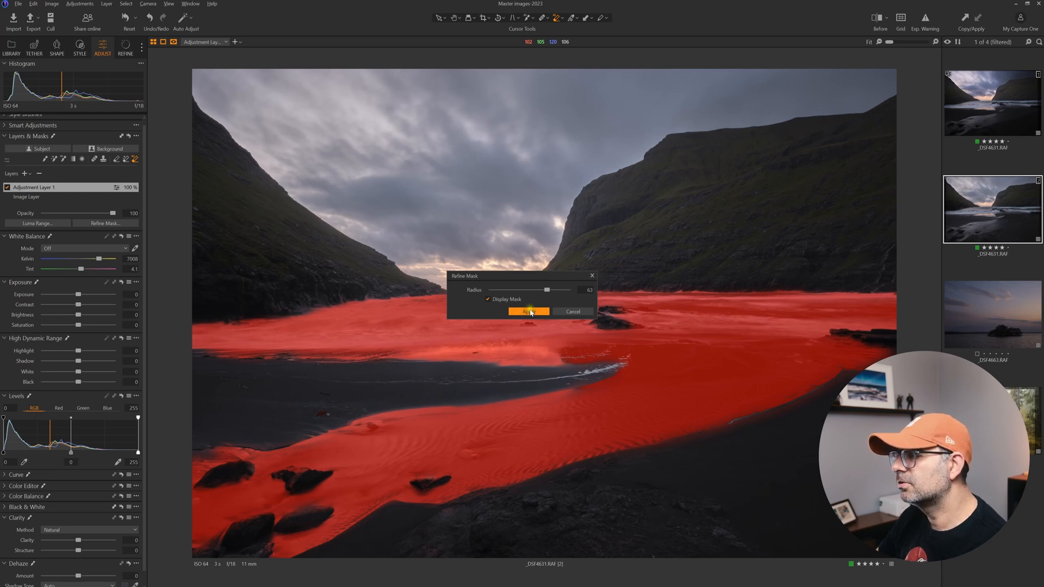
click(528, 312)
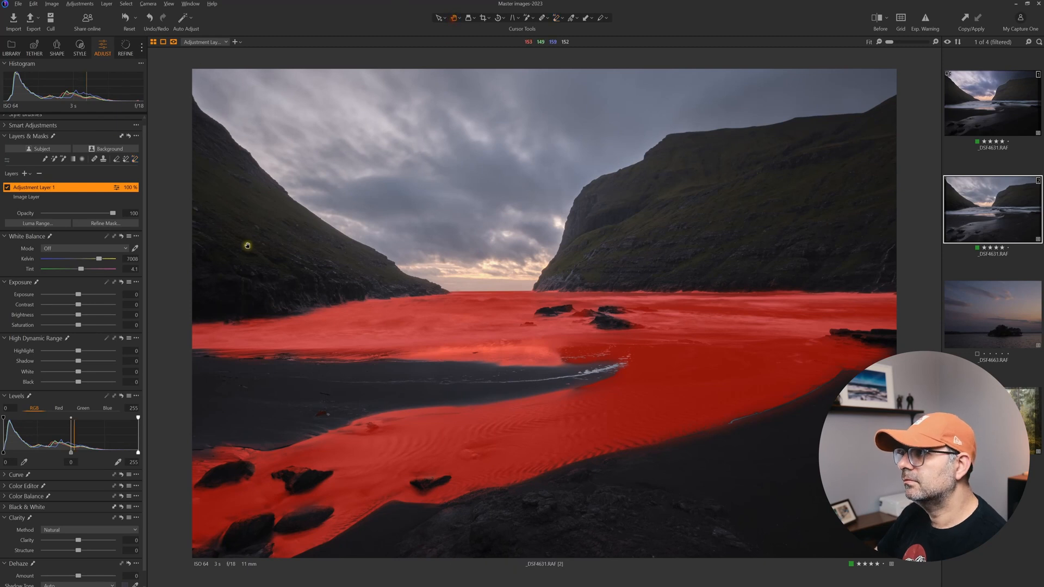
key(m)
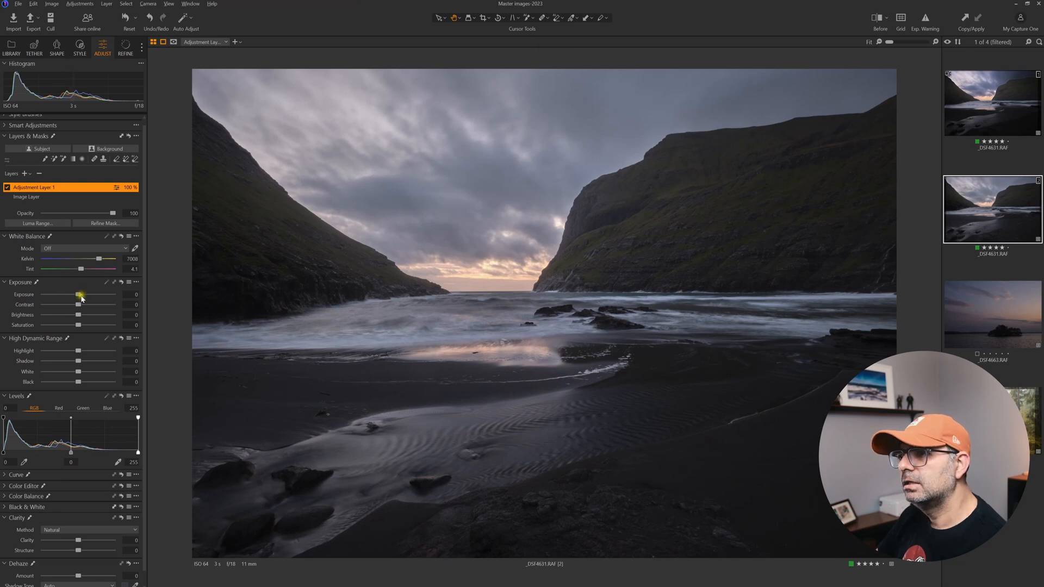
mouse_move(157, 309)
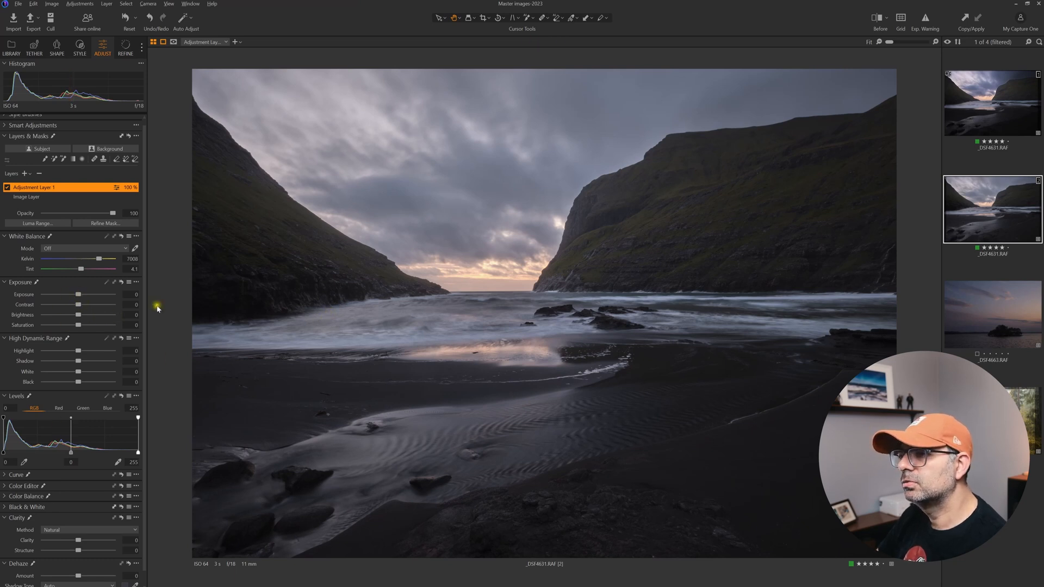
- On Adjustment Layer 1, set Shadow to 24 and Clarity to 47
drag(78, 360, 91, 358)
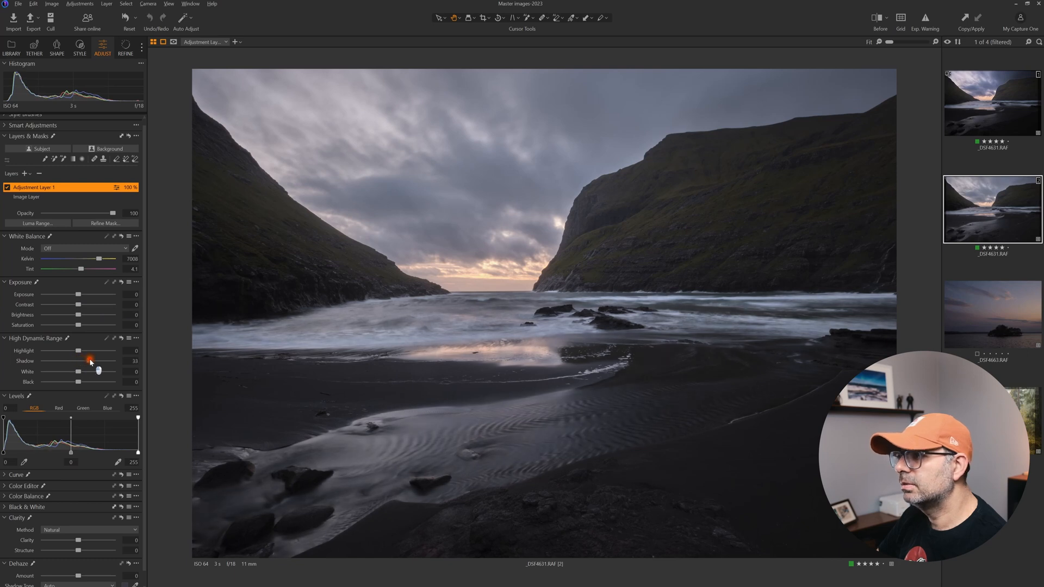
drag(91, 361, 81, 361)
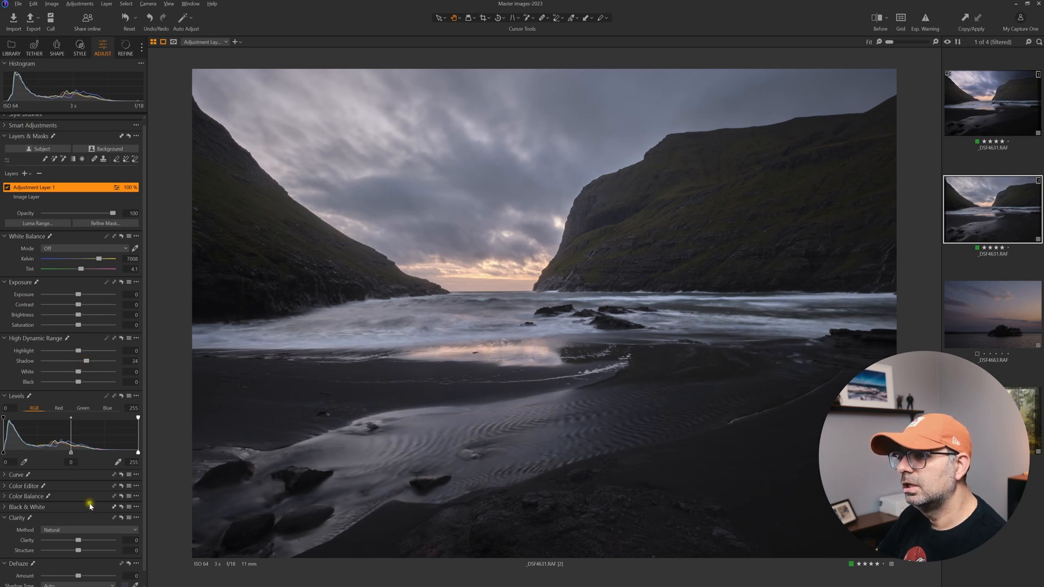
drag(77, 540, 98, 540)
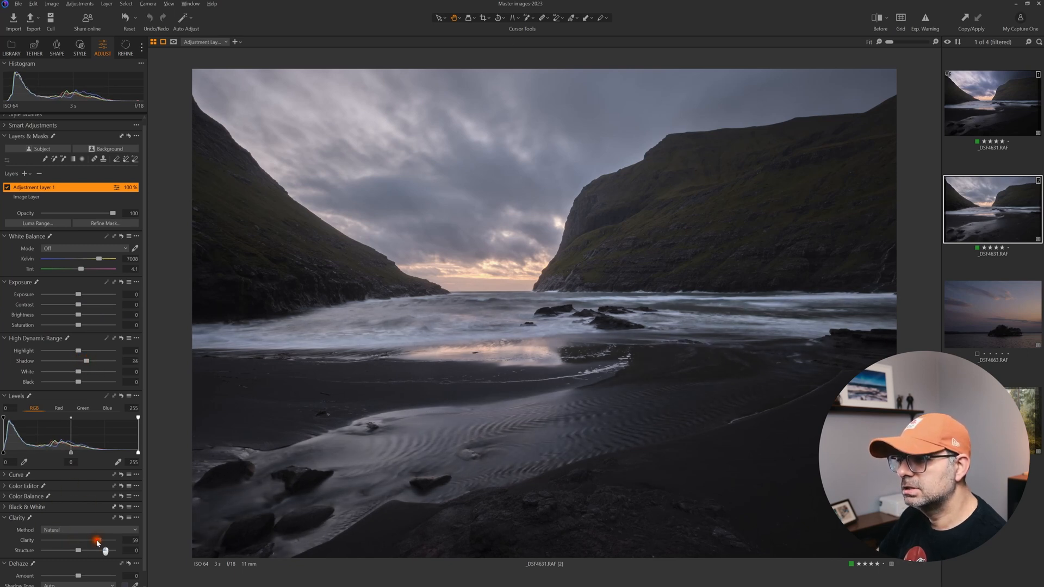
drag(98, 540, 78, 540)
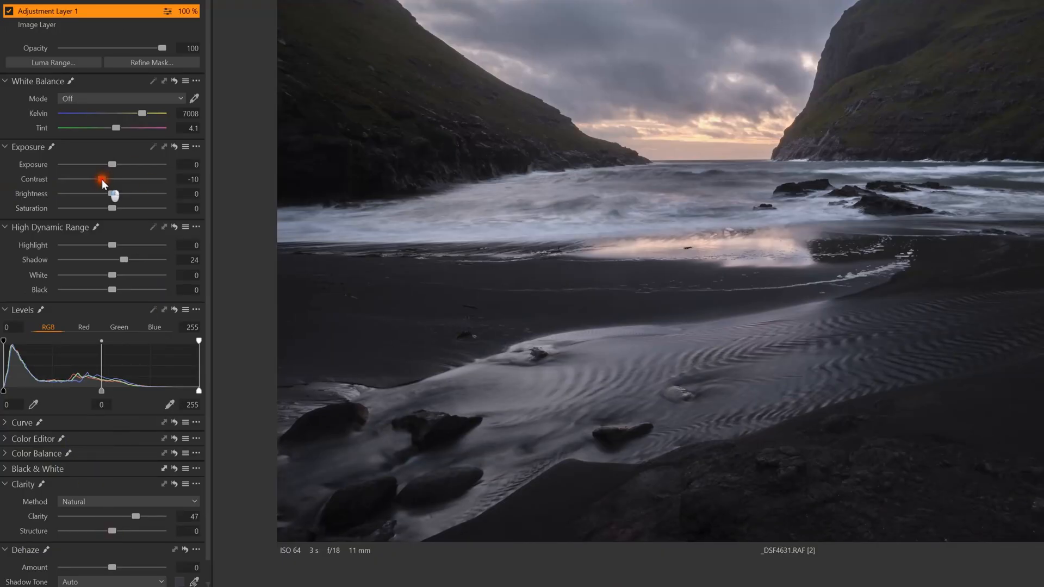
- Set the layer's Contrast to -12 and Brightness to 6
drag(107, 179, 133, 193)
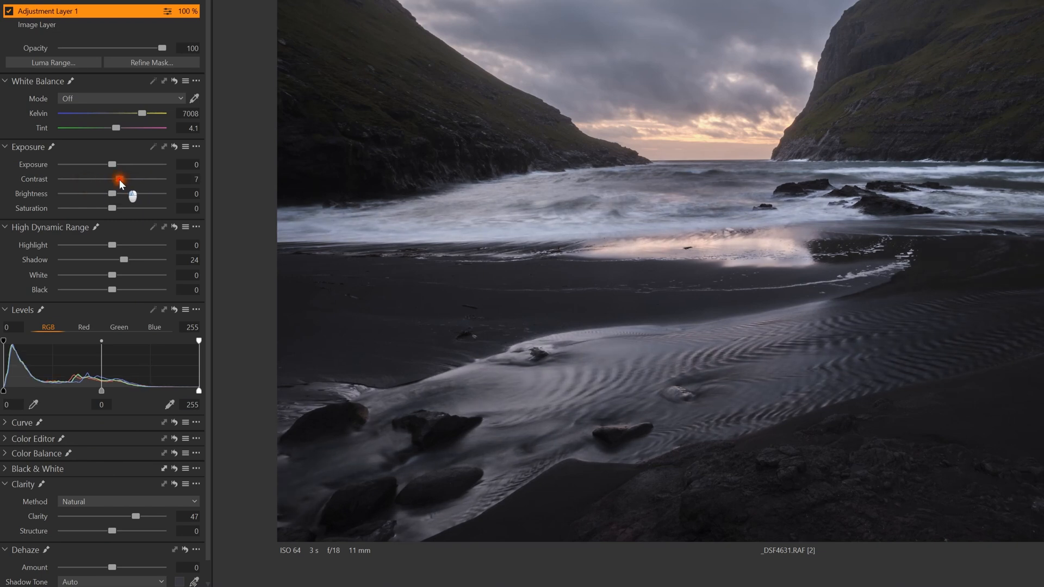
drag(133, 179, 100, 178)
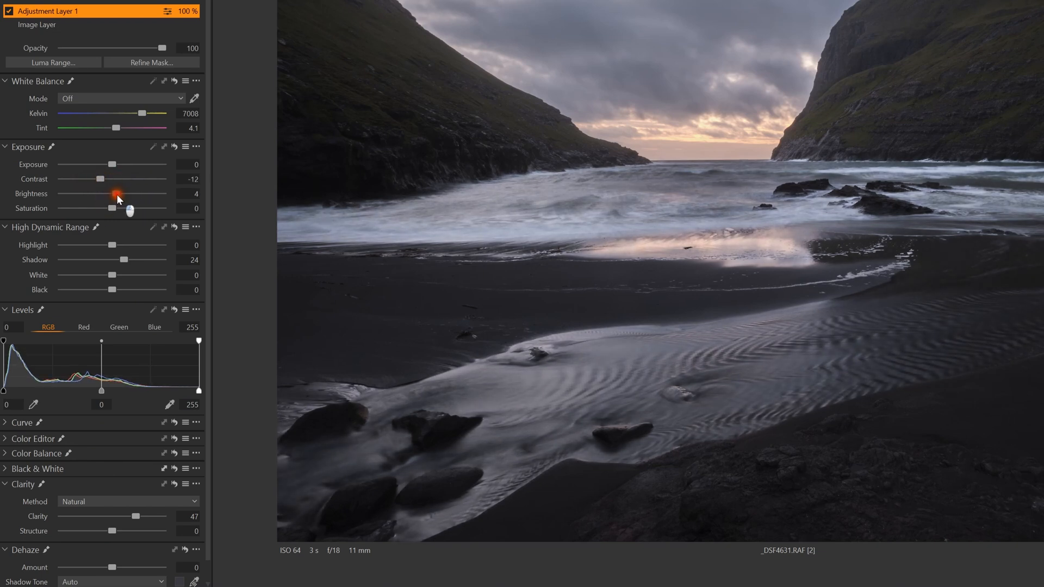
drag(117, 197, 119, 194)
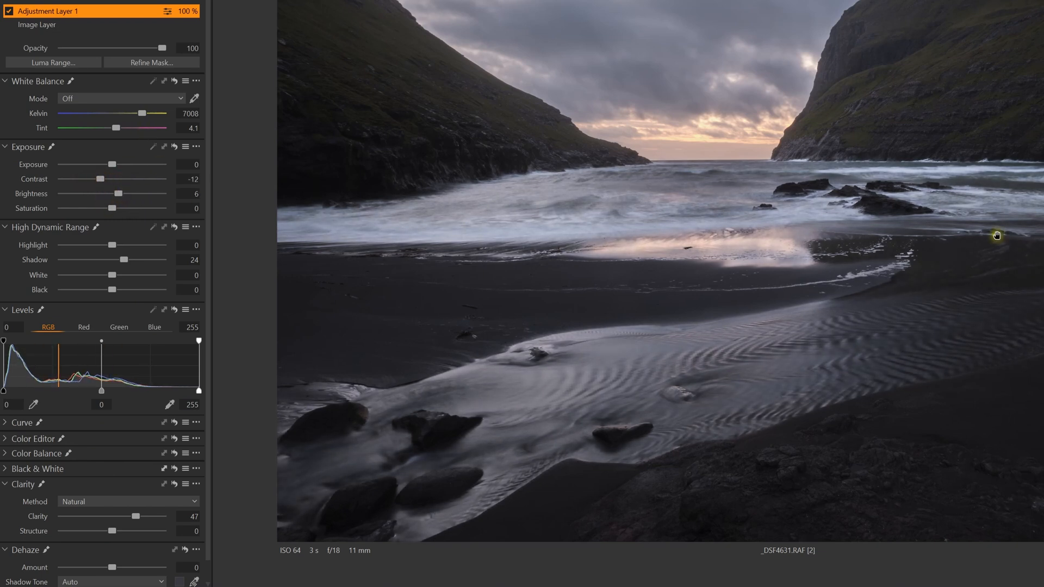
drag(114, 128, 119, 128)
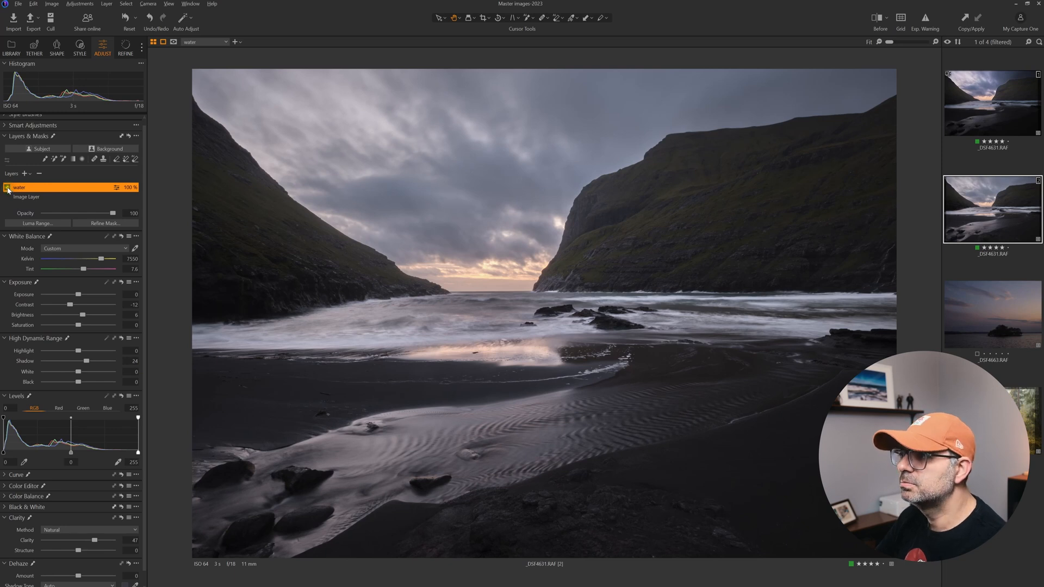
- Rename Adjustment Layer 1 to 'water'
click(30, 174)
text(sky)
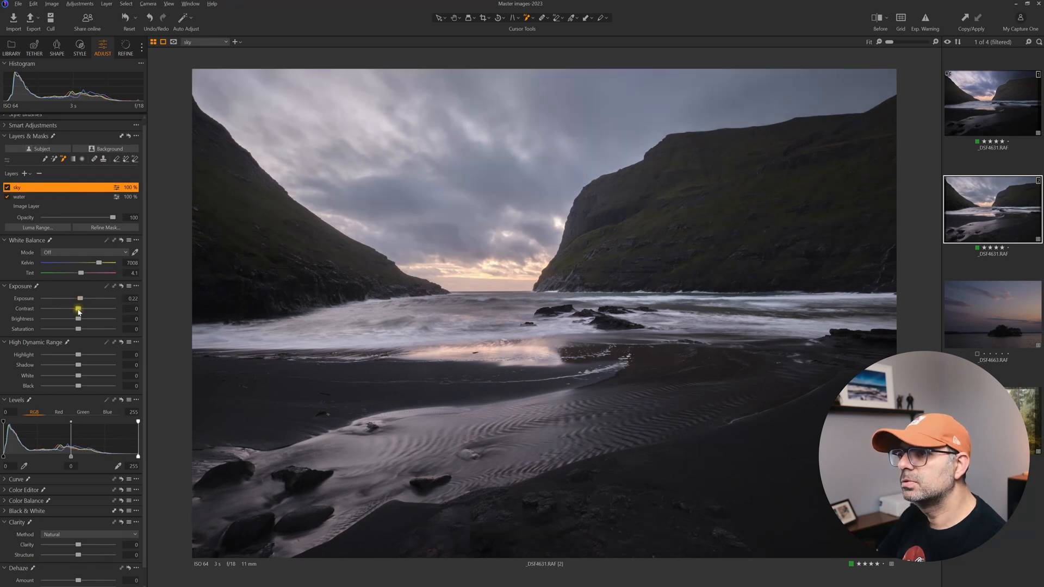
- Boost sky contrast and saturation, set Highlight -37, Clarity -22, and darken the midtones
drag(80, 308, 87, 308)
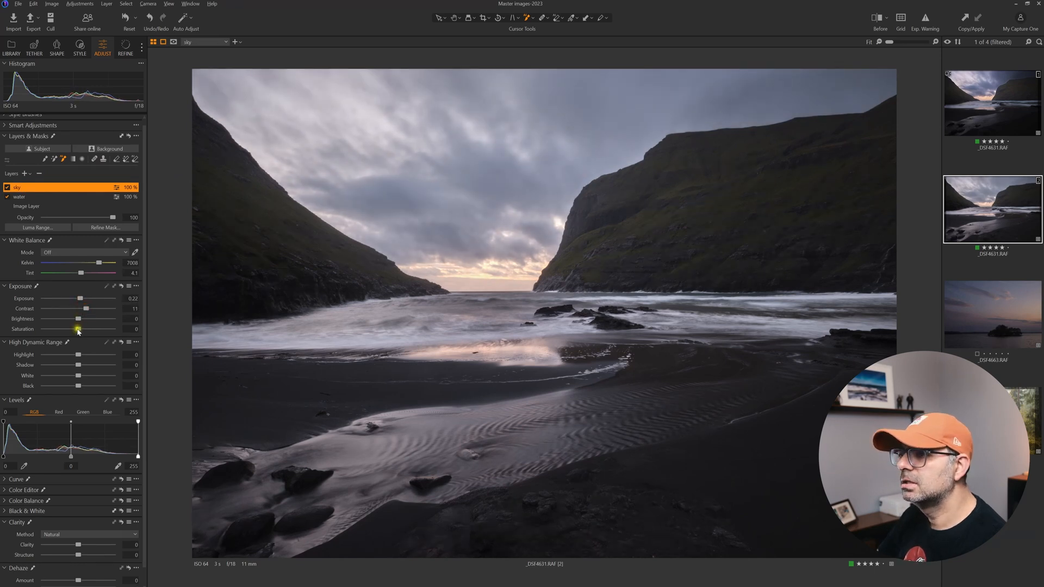
drag(78, 329, 93, 329)
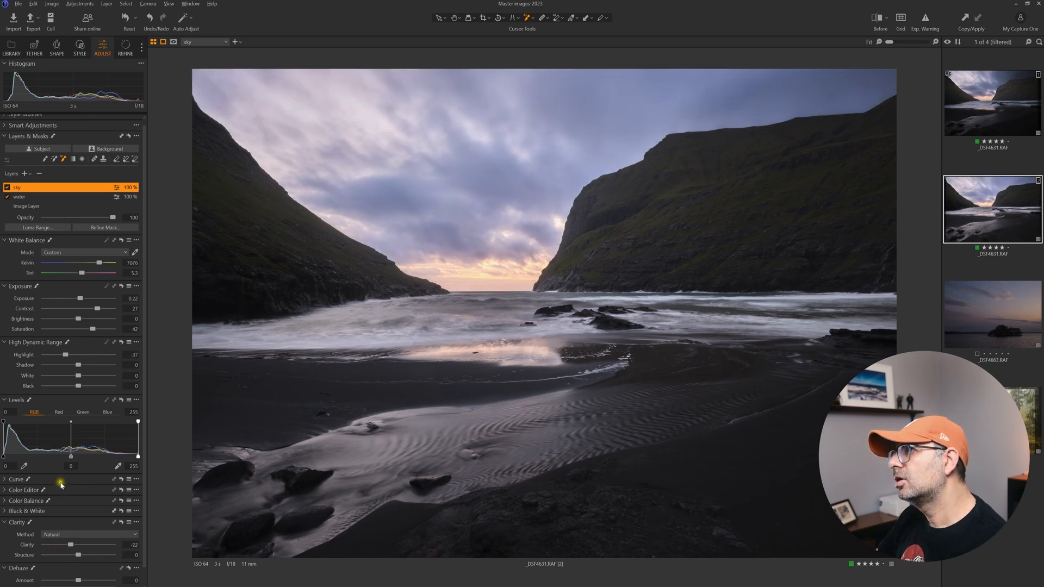
drag(92, 308, 100, 309)
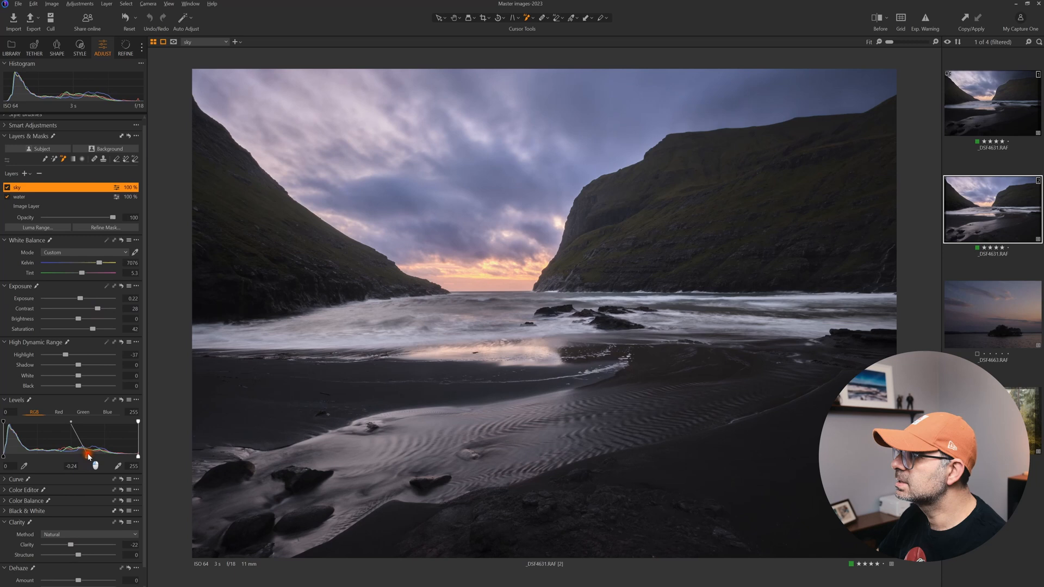
drag(90, 456, 89, 457)
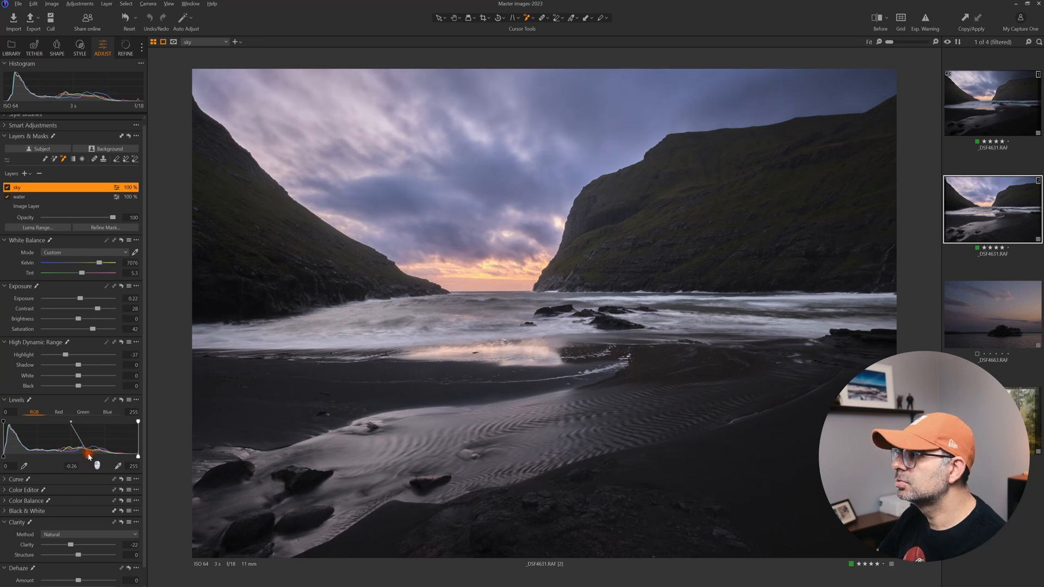
drag(89, 456, 85, 454)
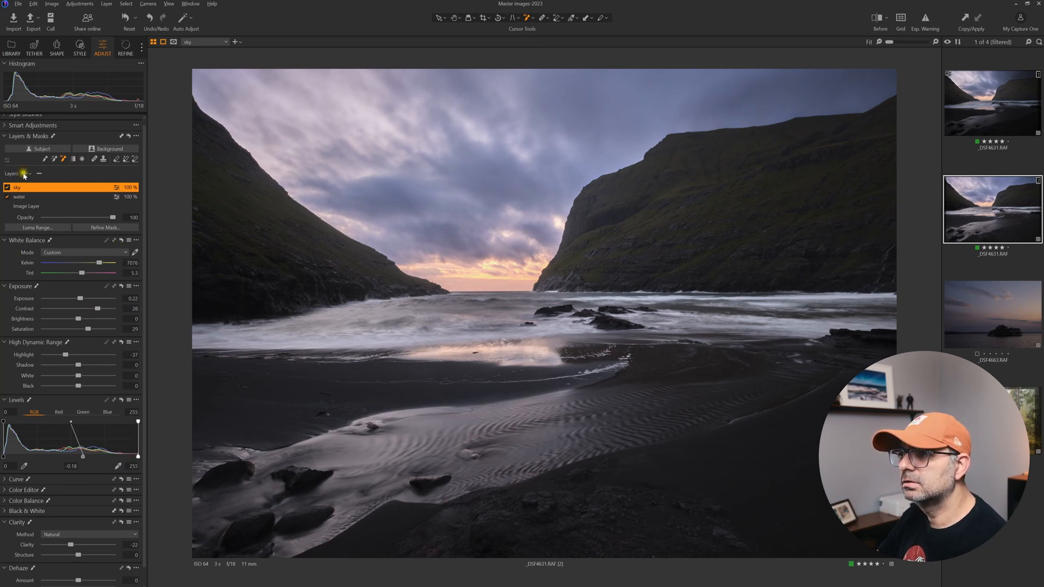
- Add a third adjustment layer and mask it to both mountainsides
click(31, 173)
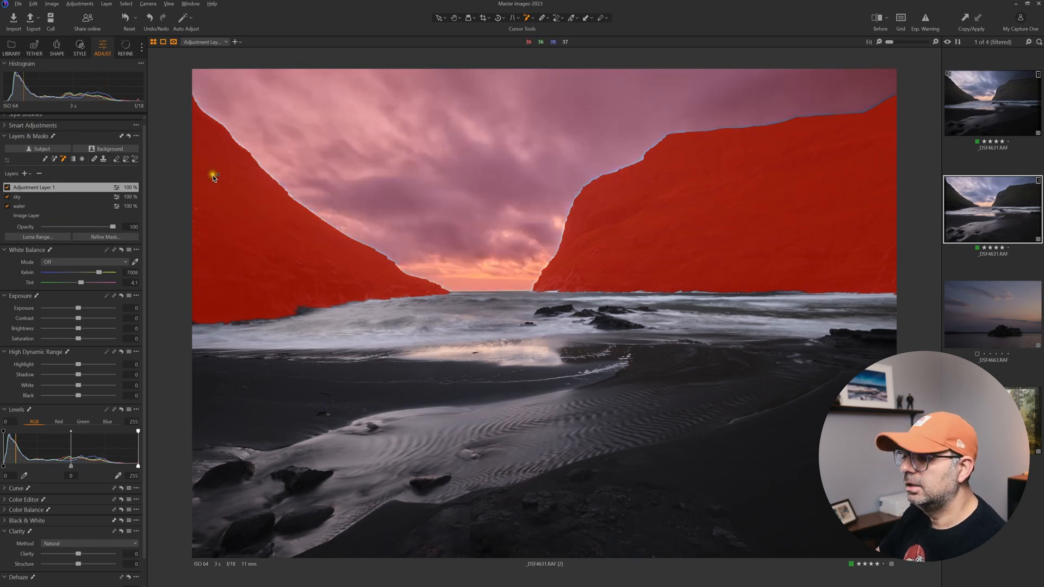
click(454, 18)
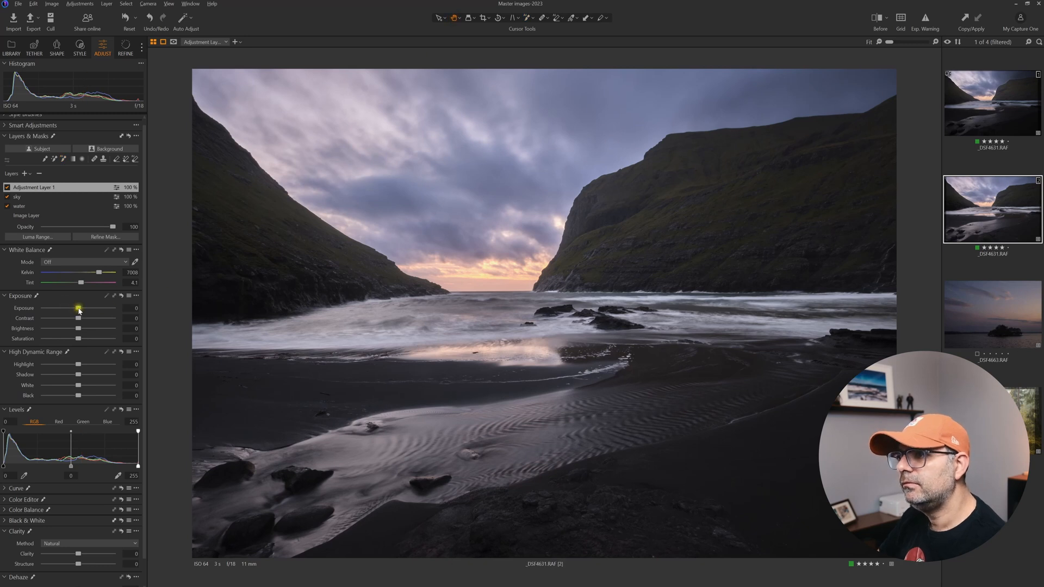
- Raise the mountain layer's Exposure to 0.28 and Contrast to 7
drag(70, 309, 87, 308)
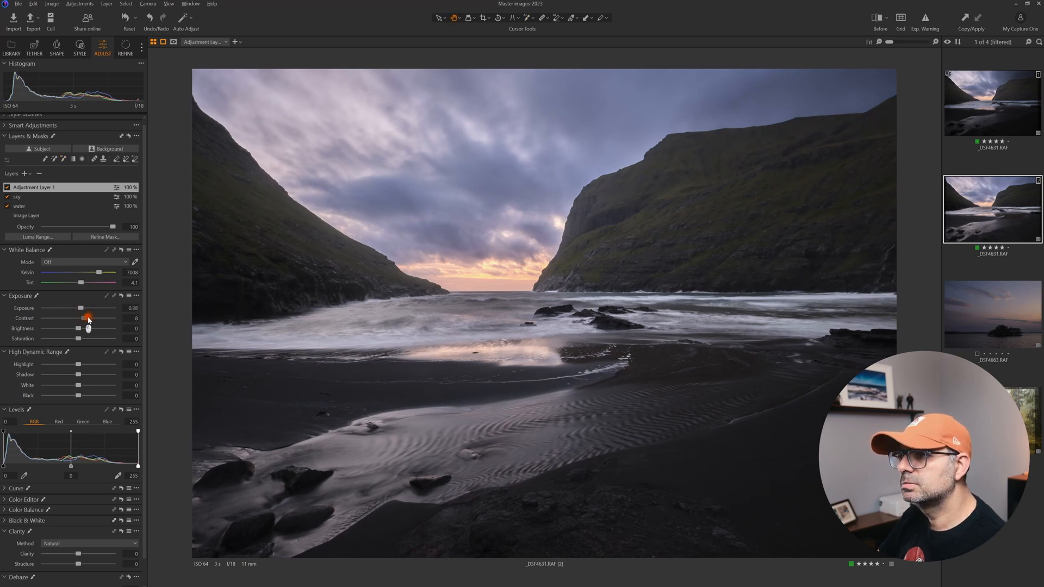
drag(90, 318, 82, 318)
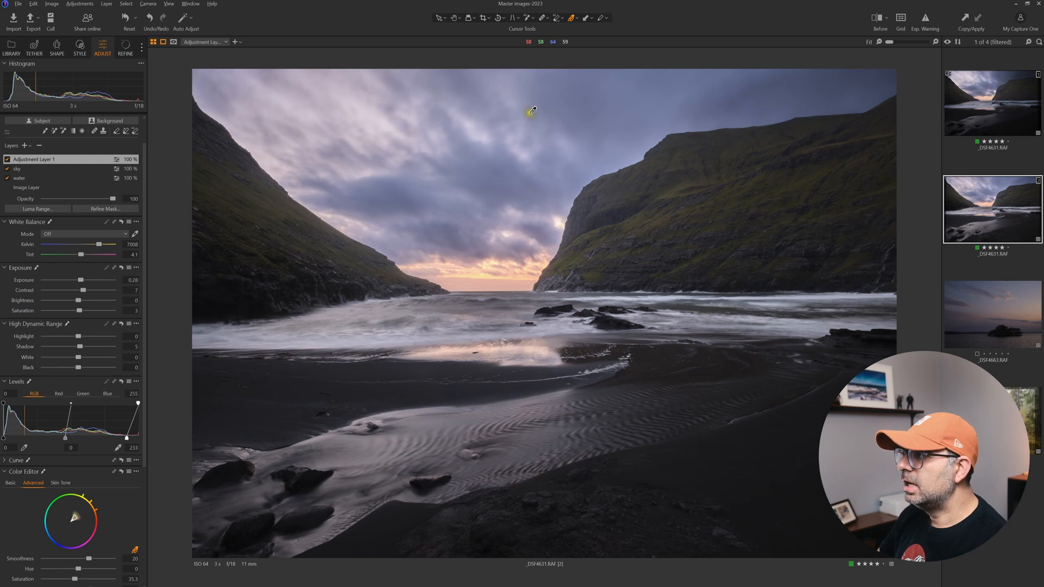
mouse_move(685, 135)
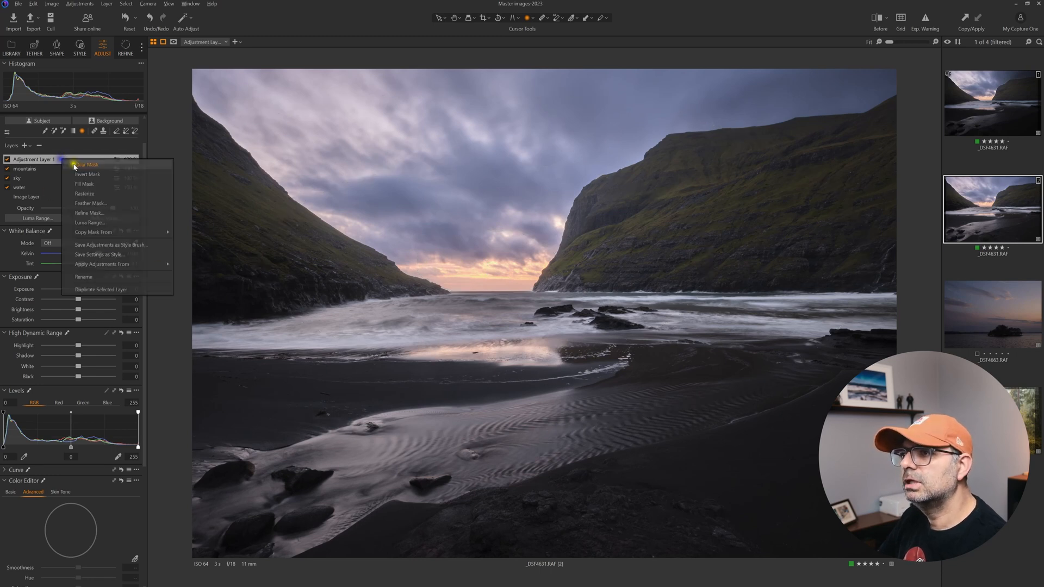
mouse_move(89, 222)
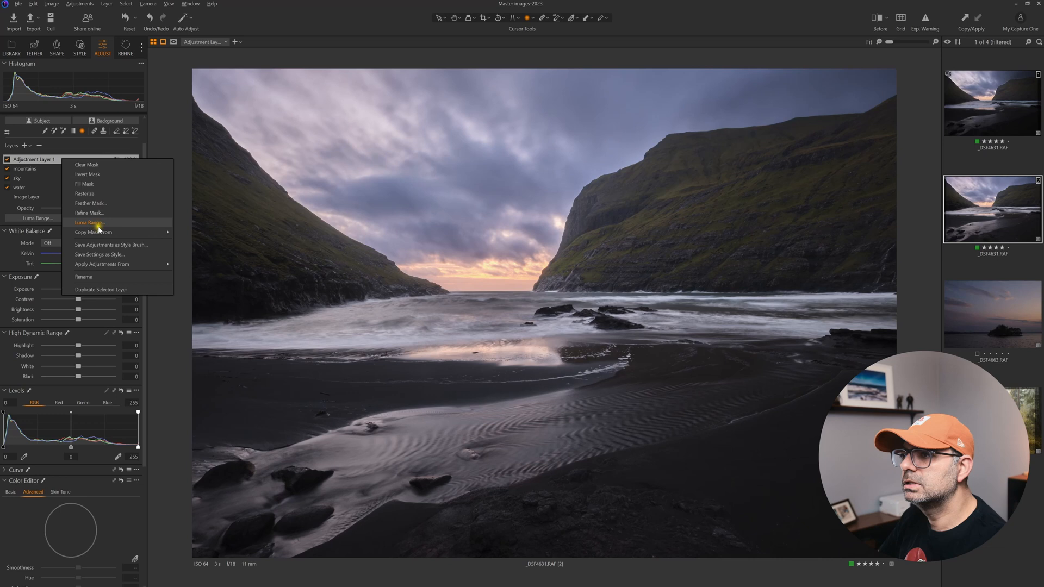
mouse_move(102, 263)
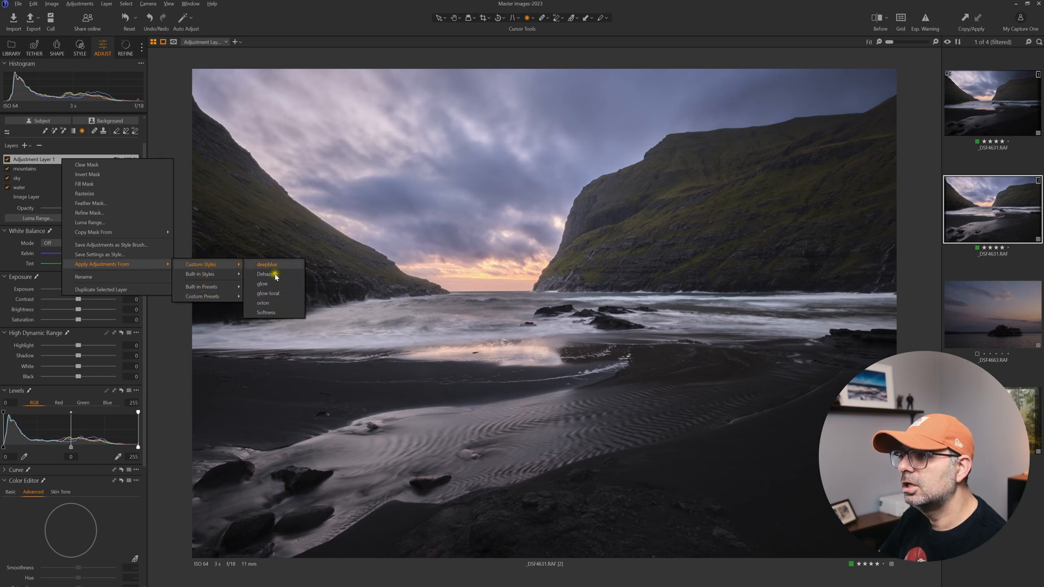
- Apply the saved glow style to the top layer and name the layer 'glow'
click(262, 283)
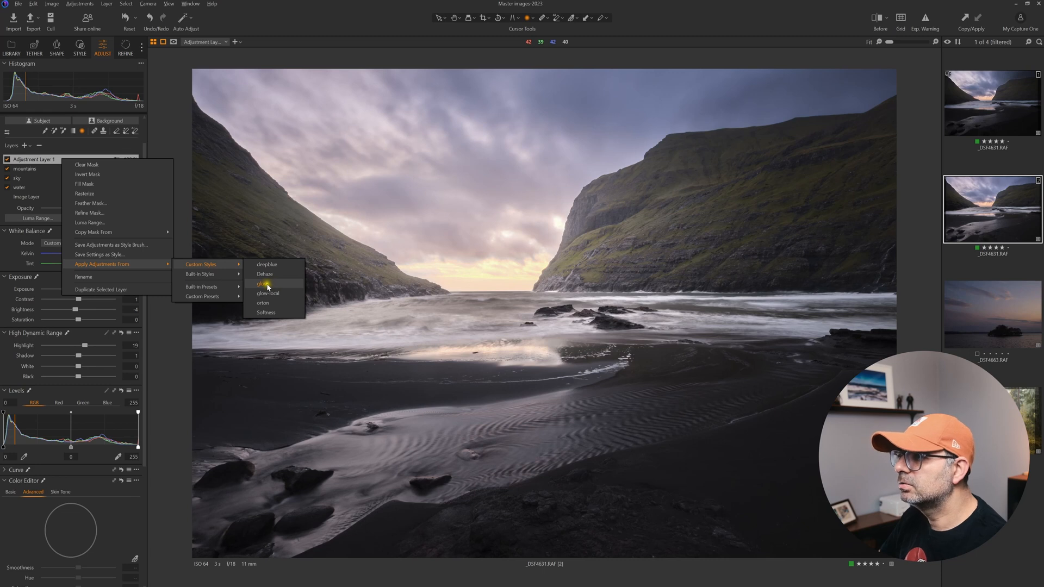
click(262, 283)
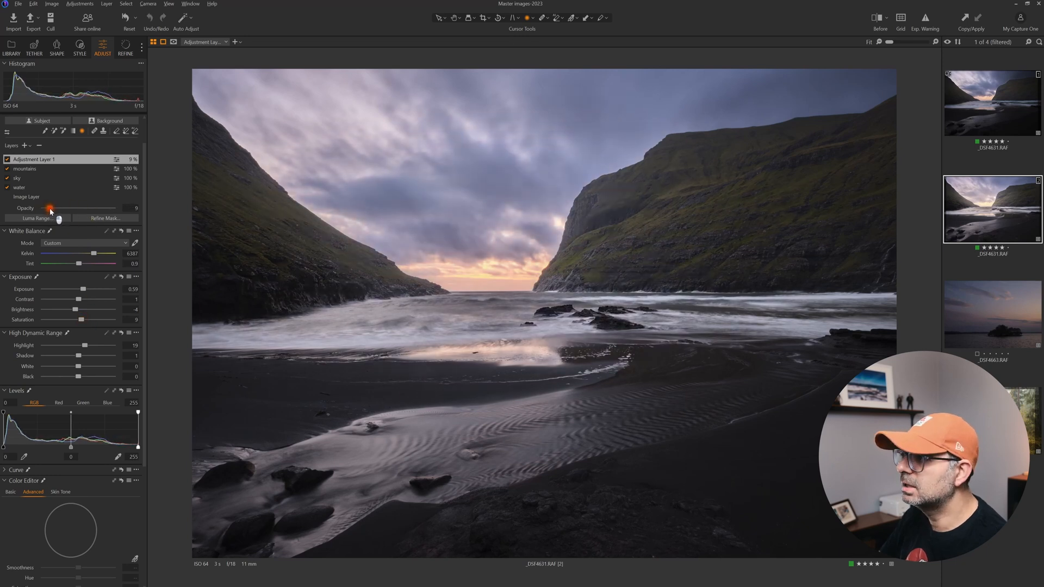
drag(59, 208, 56, 207)
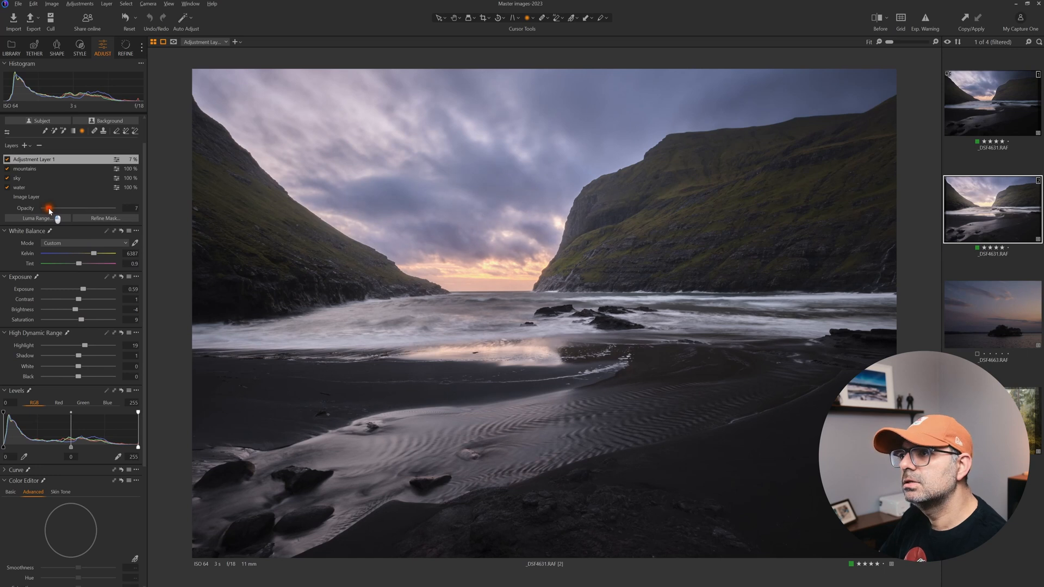
drag(50, 208, 57, 208)
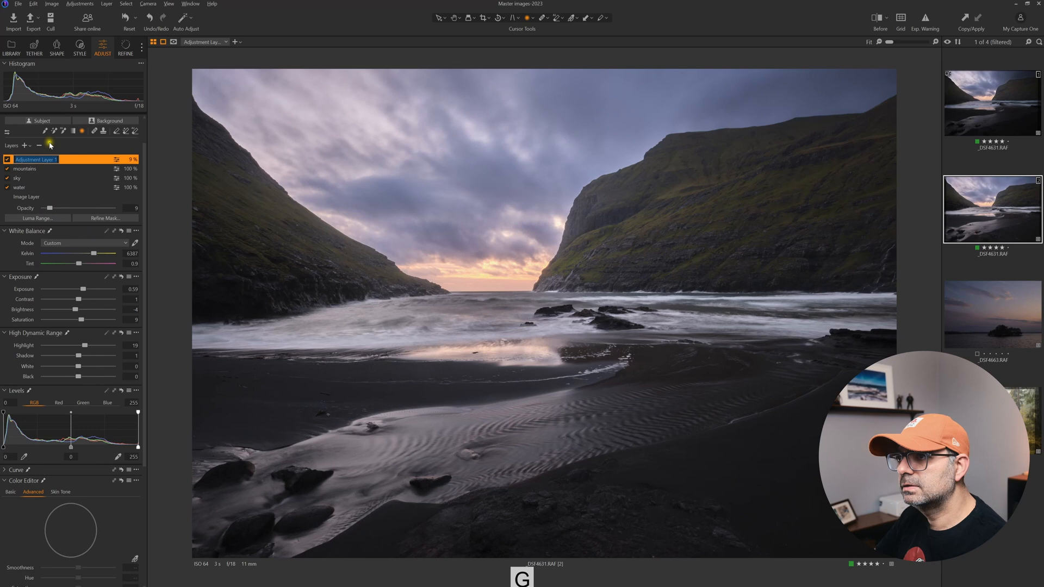
text(glow)
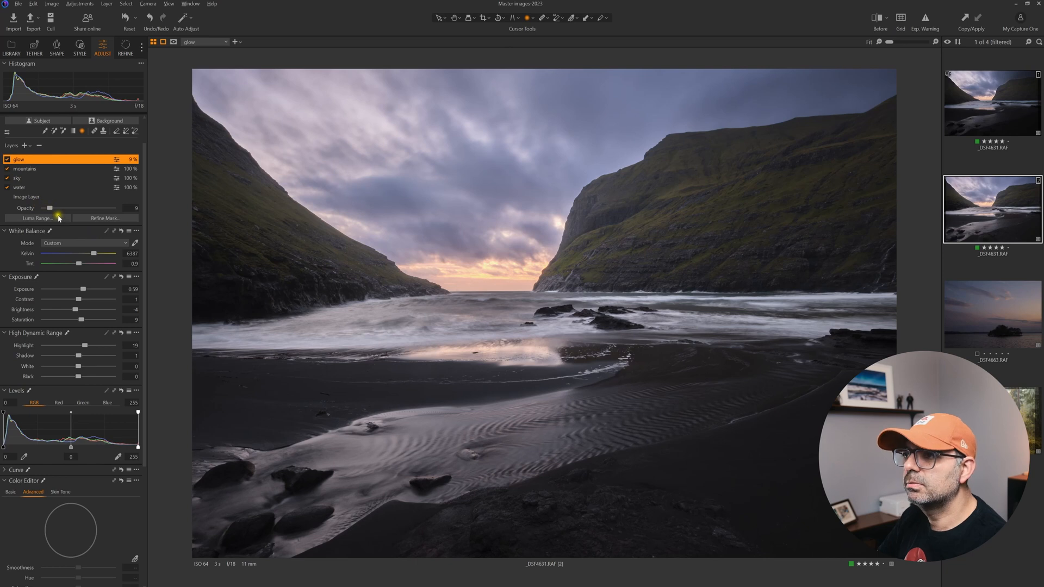
- Set the glow layer's opacity to about 21% and select the Crop tool
drag(49, 208, 67, 208)
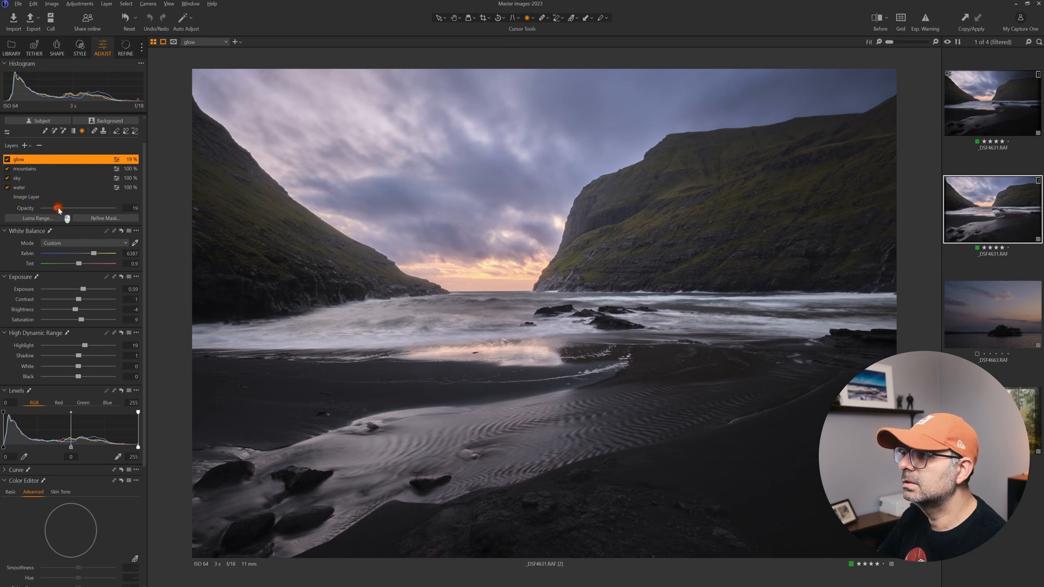
drag(58, 208, 60, 207)
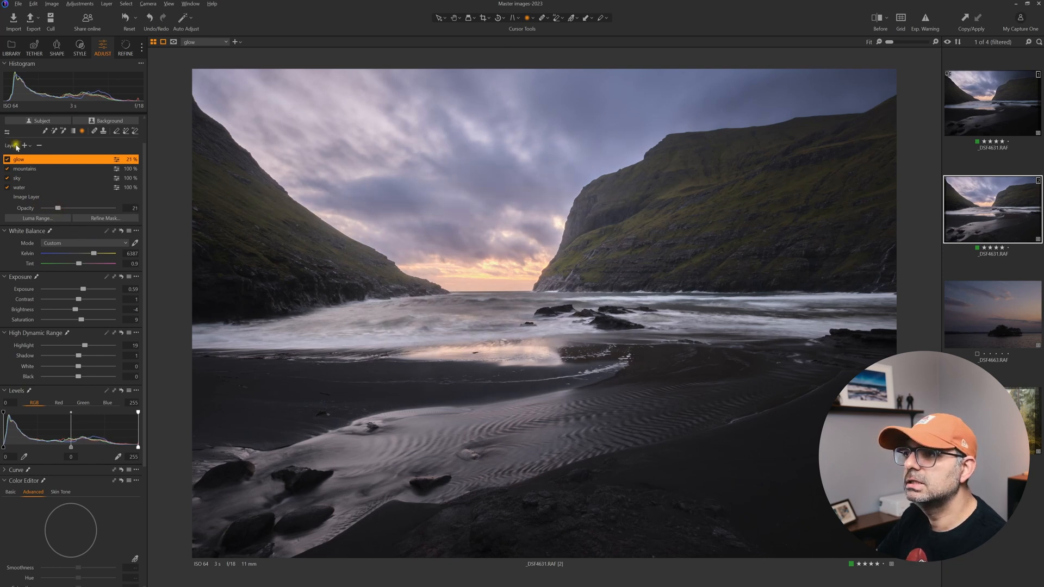
click(477, 18)
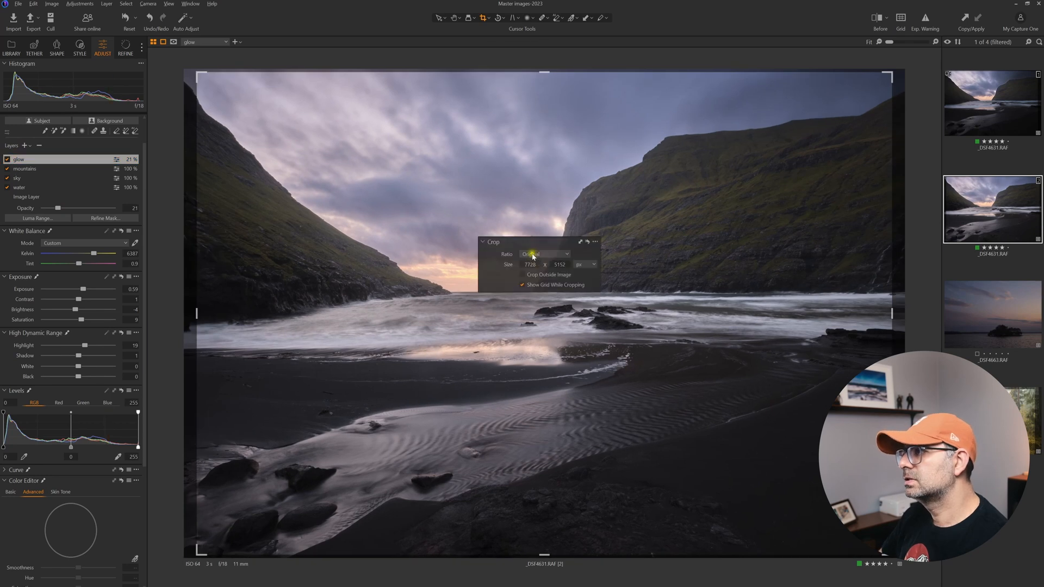
- Open the crop Ratio list to pick the 4:5 ratio
click(543, 254)
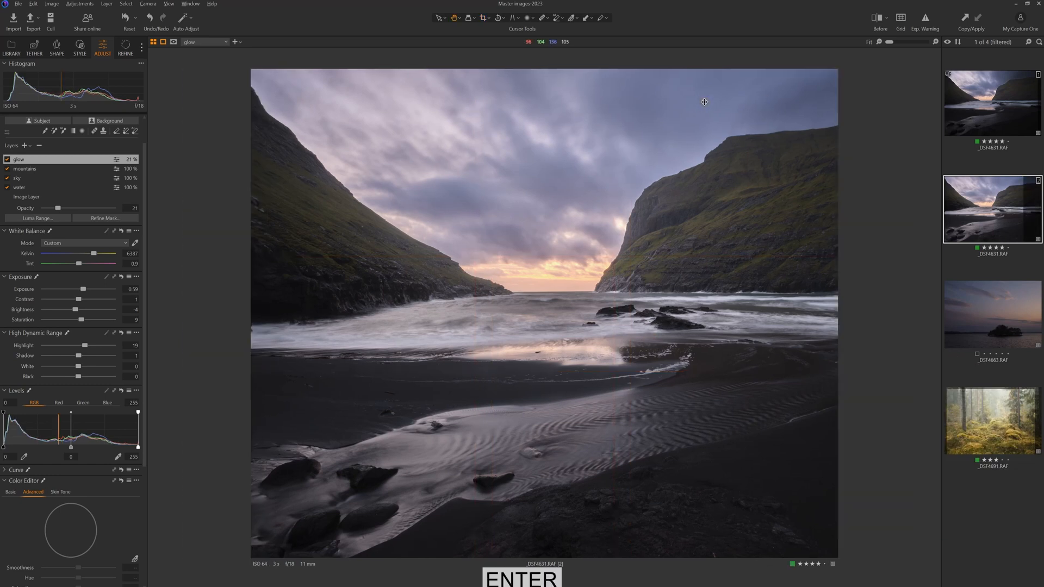
mouse_move(493, 221)
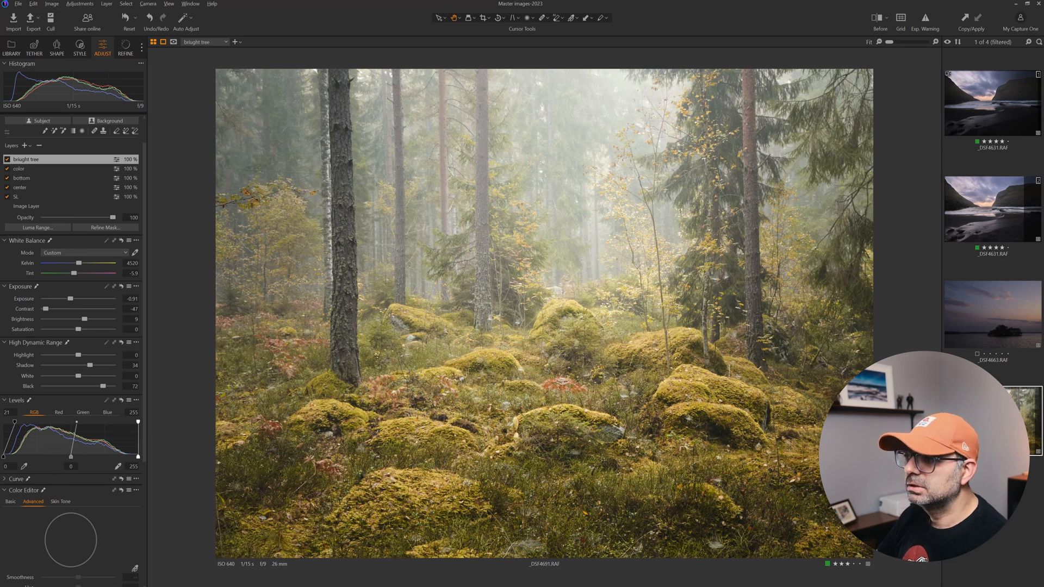
mouse_move(324, 76)
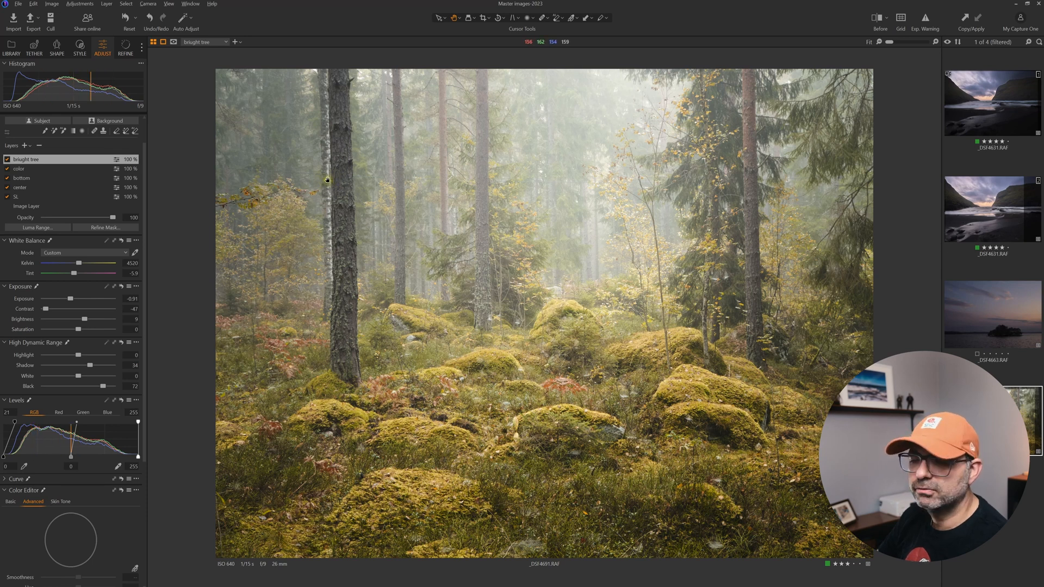
mouse_move(323, 294)
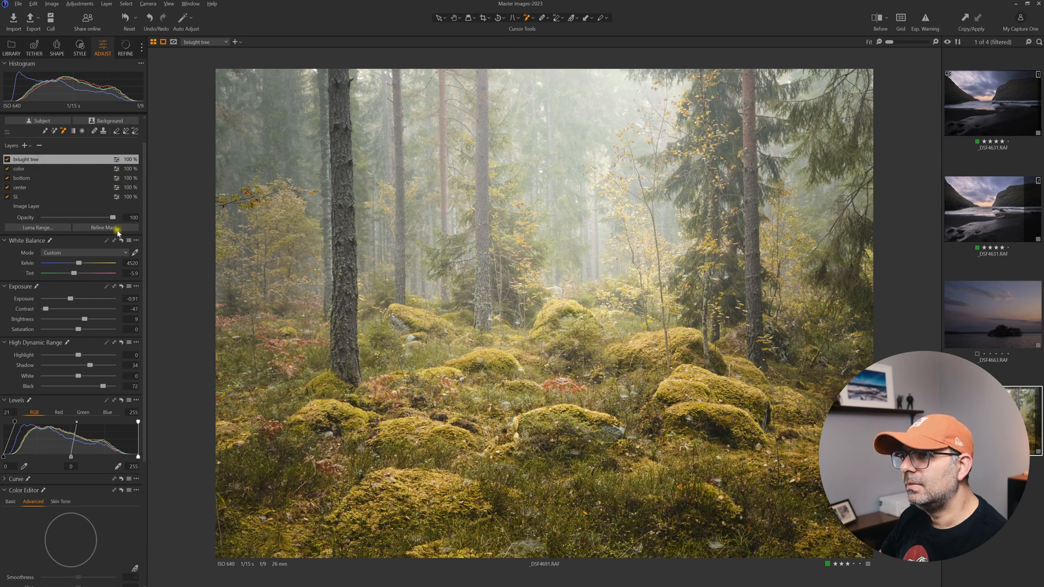
- Refine the forest layer's mask edges at radius 22 and apply the refinement
click(103, 228)
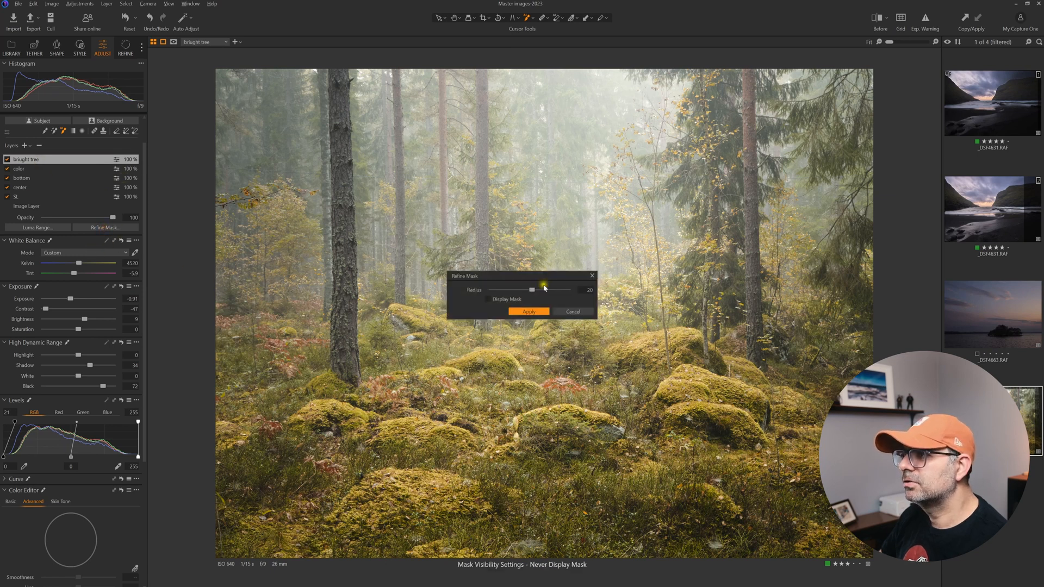
drag(532, 289, 510, 289)
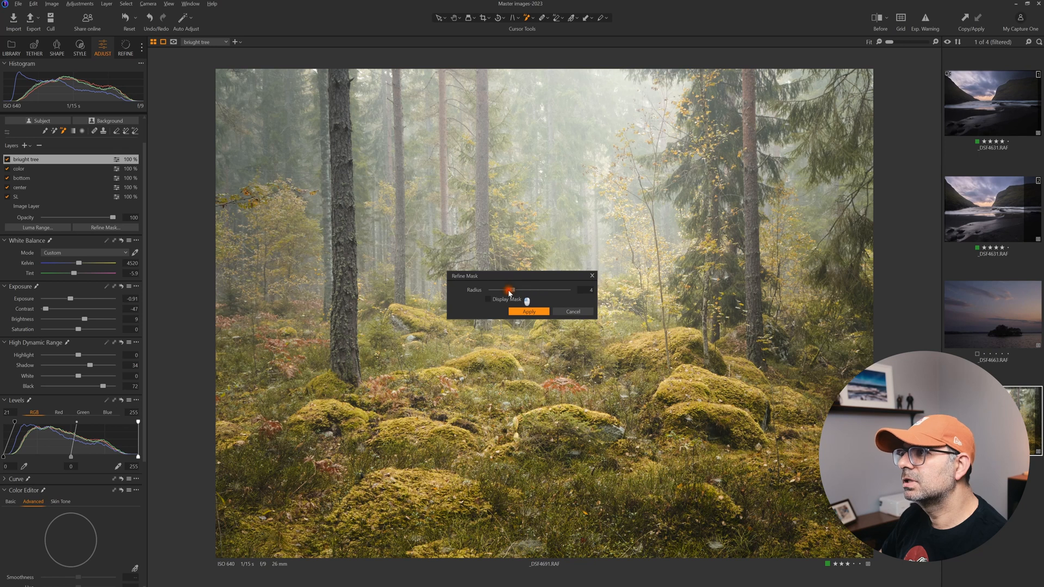
drag(511, 288, 536, 289)
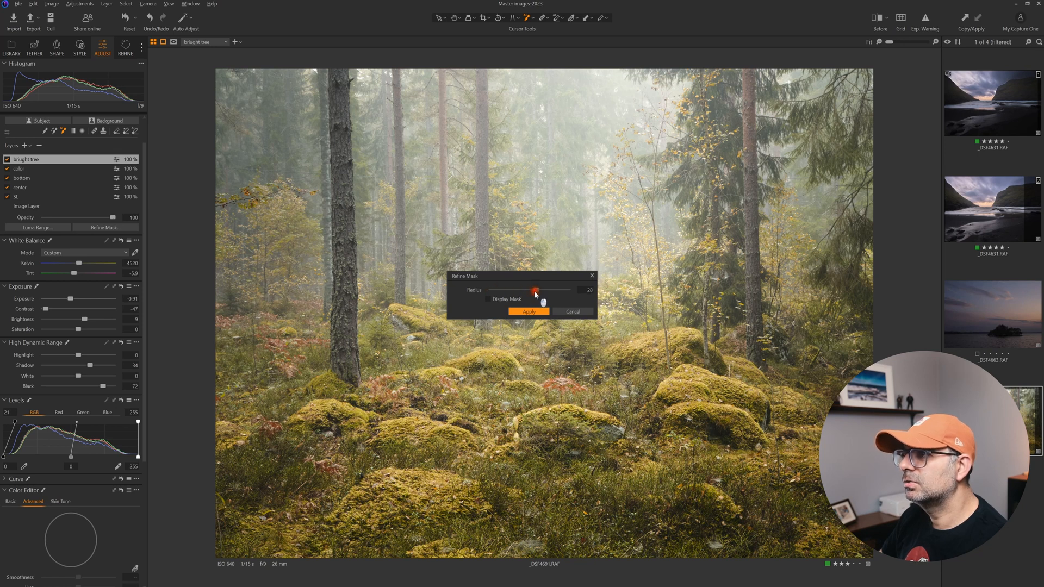
drag(536, 290, 533, 290)
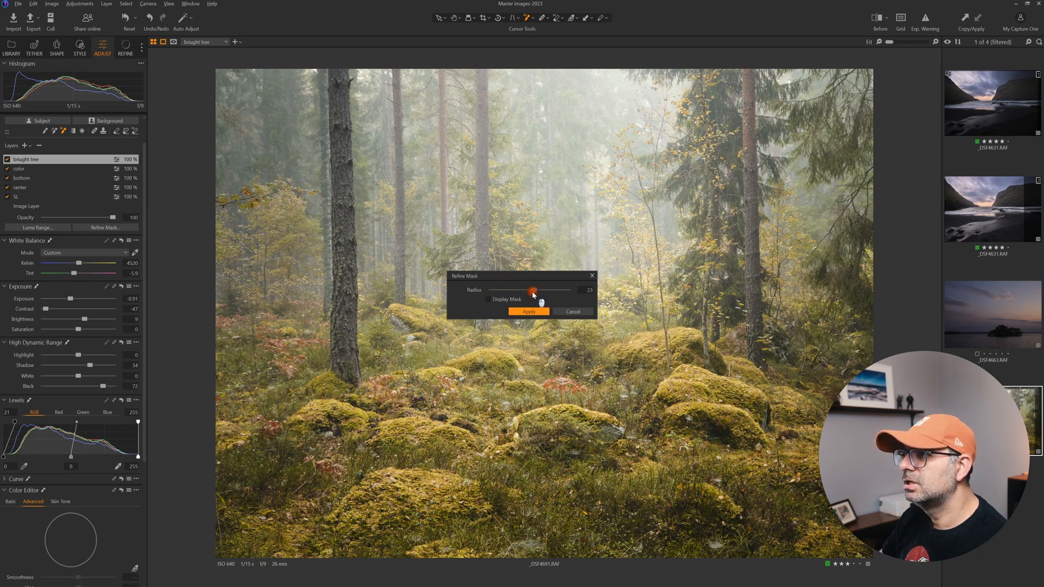
drag(533, 290, 531, 290)
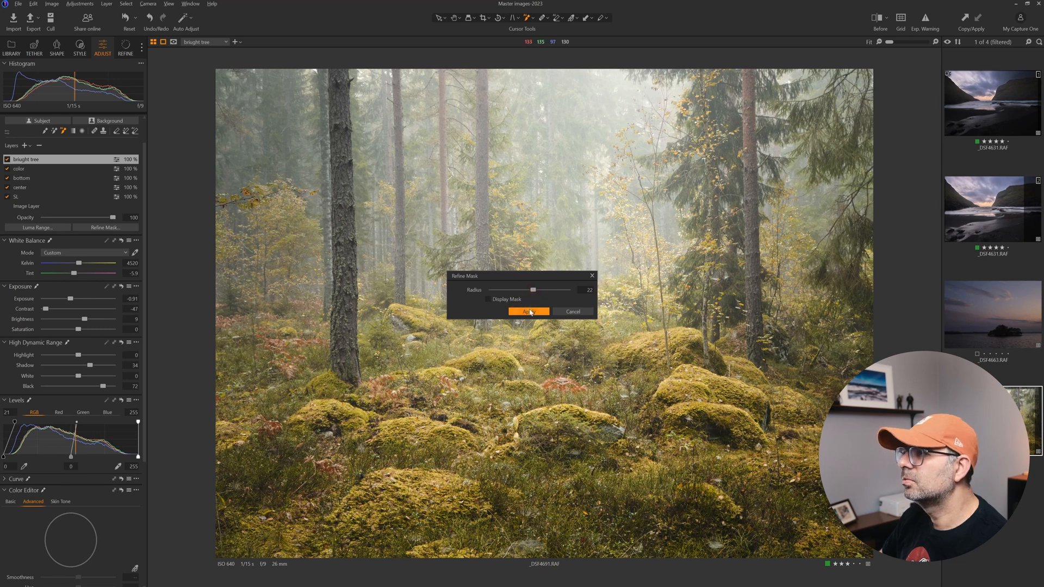
click(528, 312)
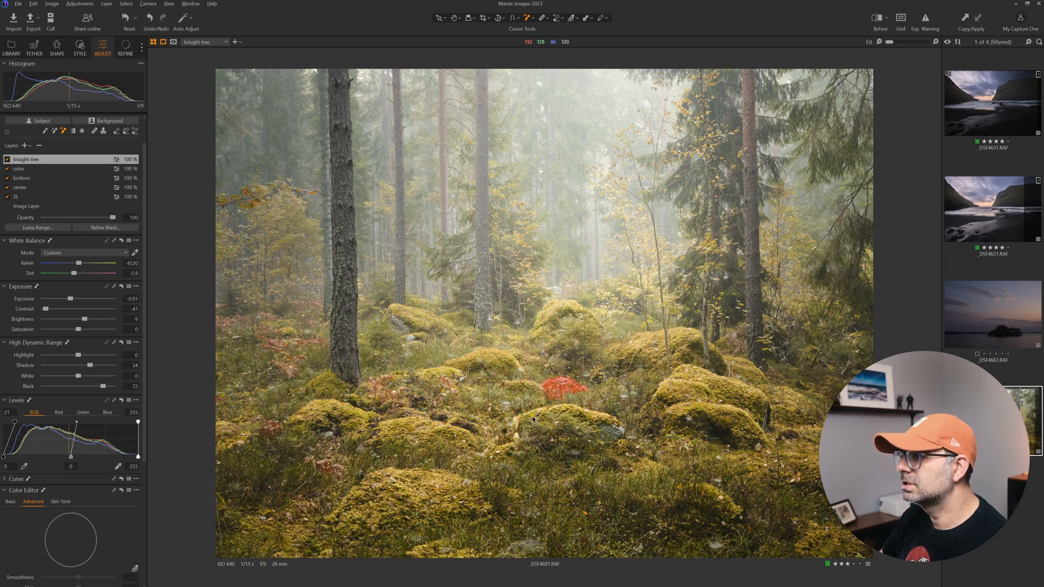
drag(546, 389, 576, 430)
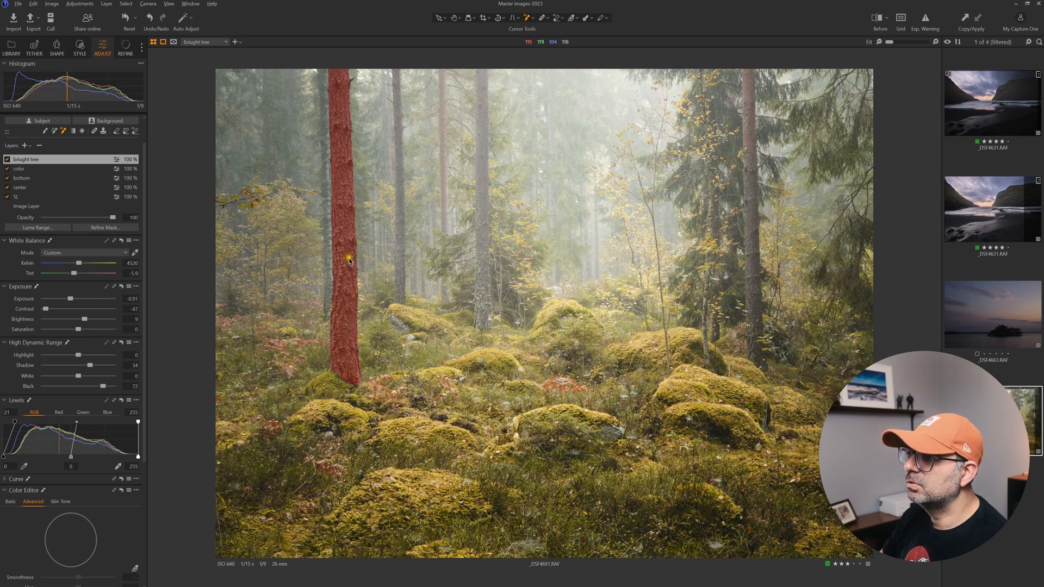
mouse_move(345, 275)
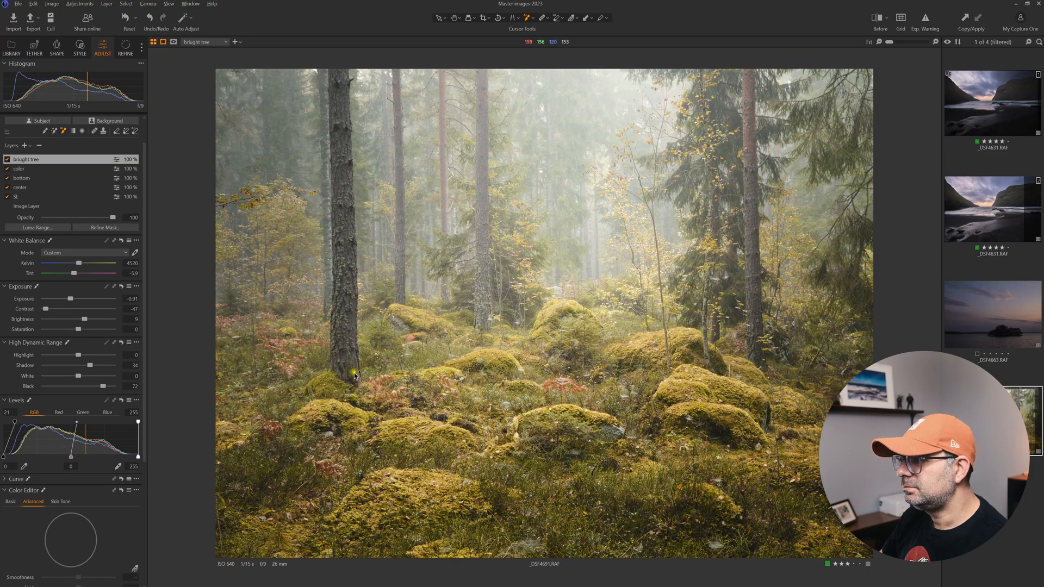
click(992, 209)
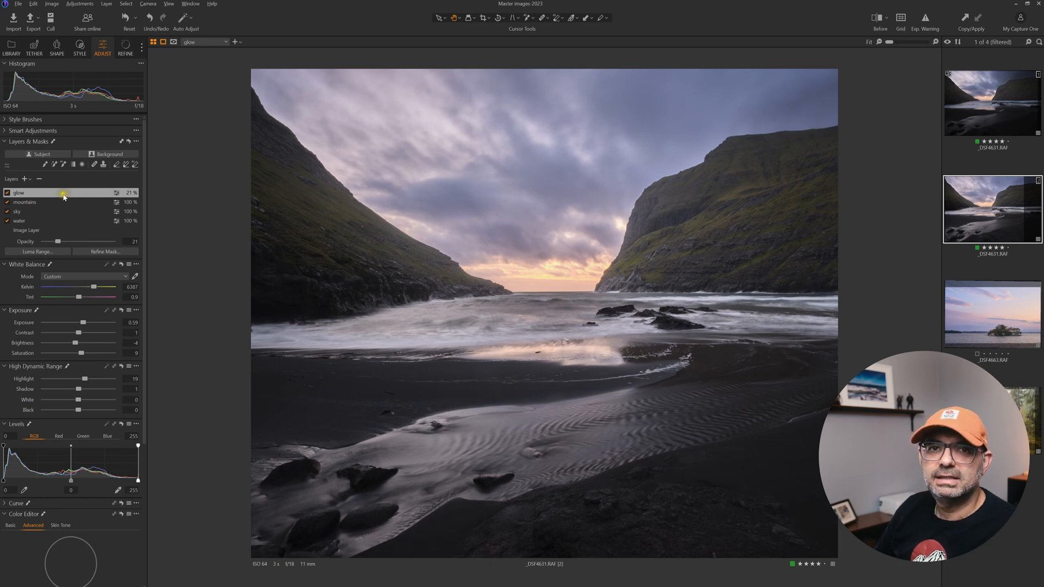
- Duplicate the glow layer and set the copy's opacity to 47%
right_click(18, 192)
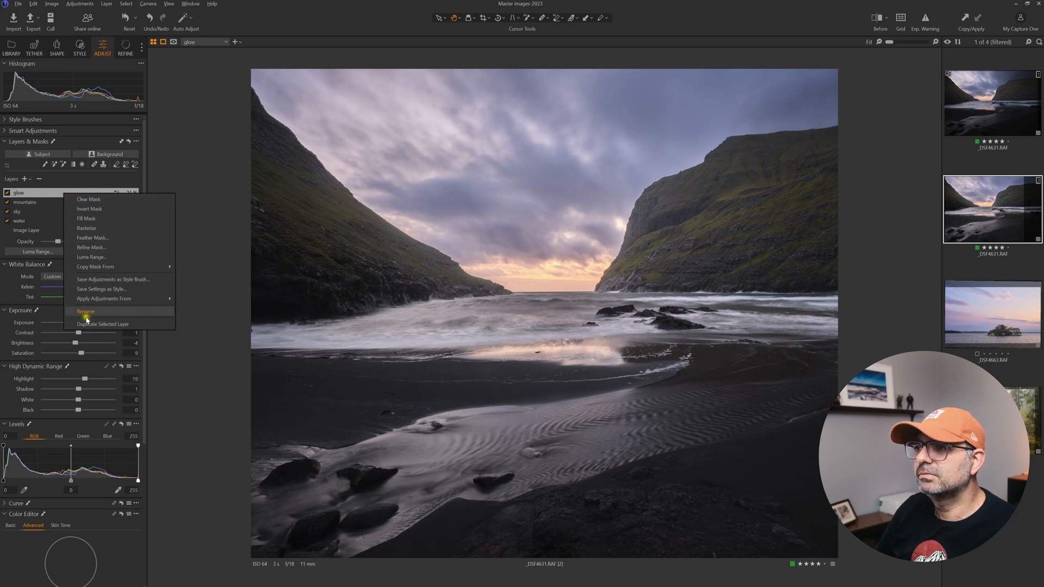
mouse_move(103, 324)
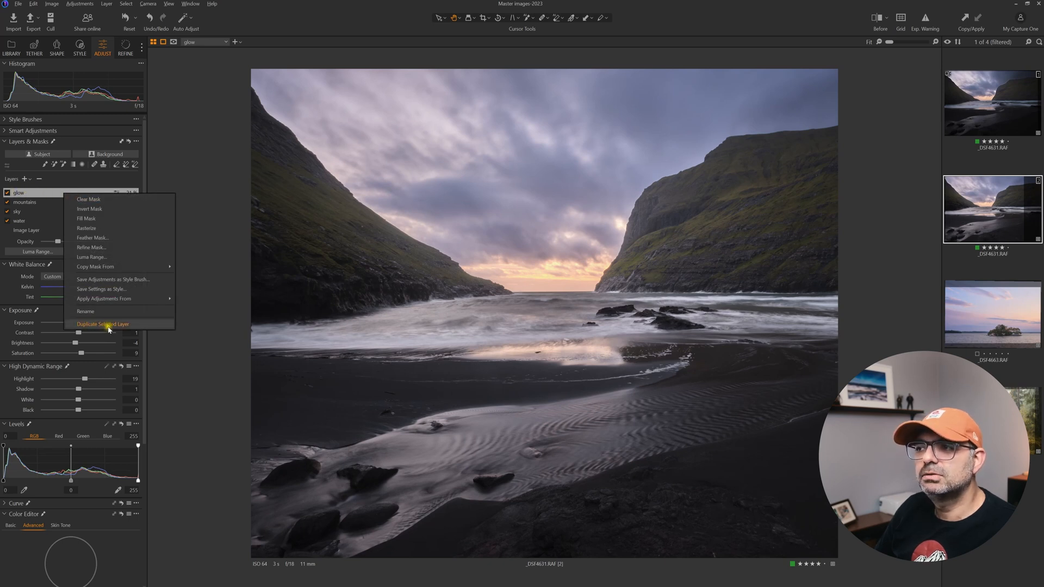
click(101, 324)
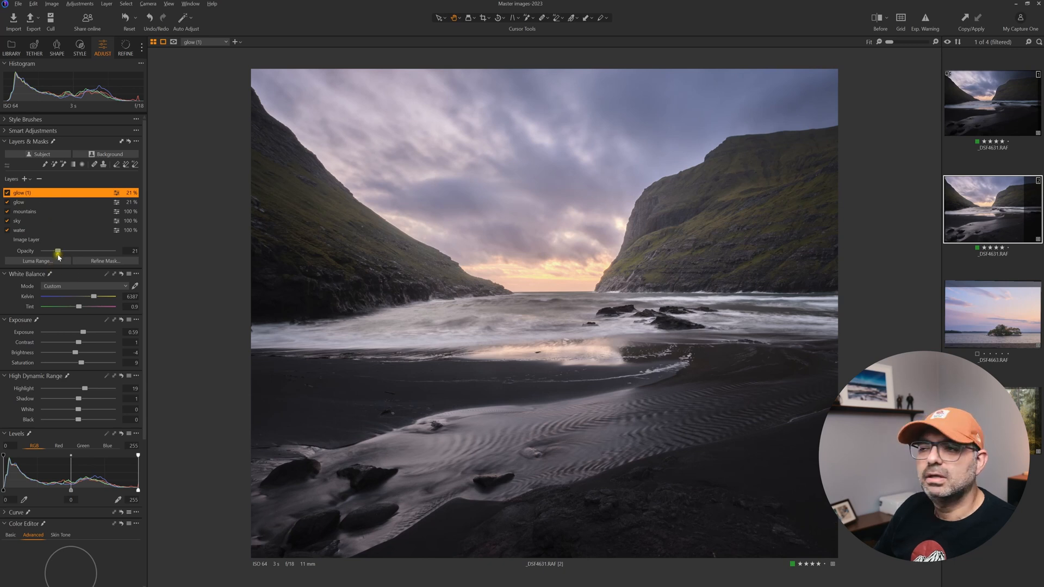
drag(58, 251, 80, 251)
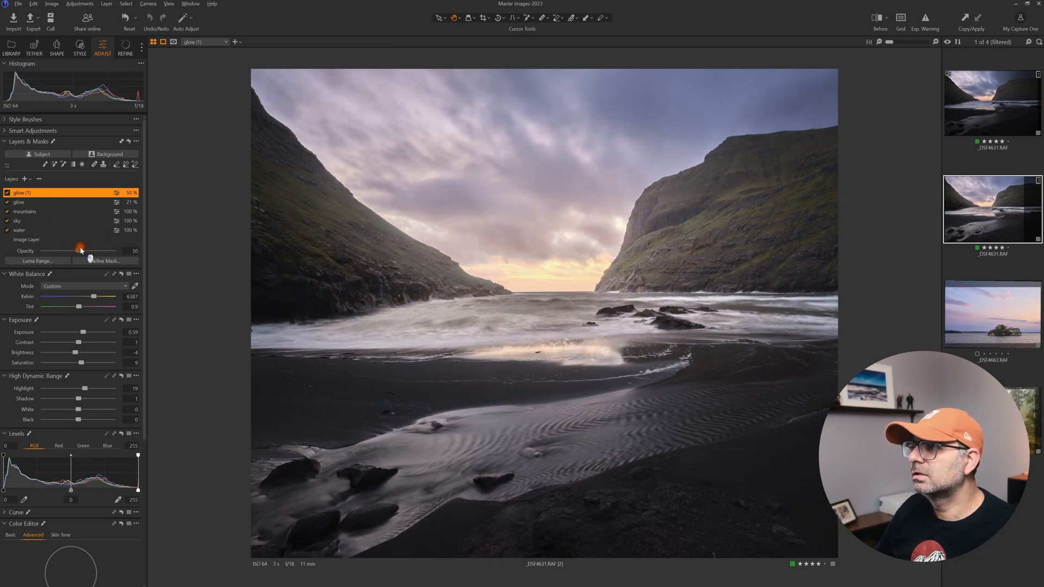
drag(81, 250, 77, 250)
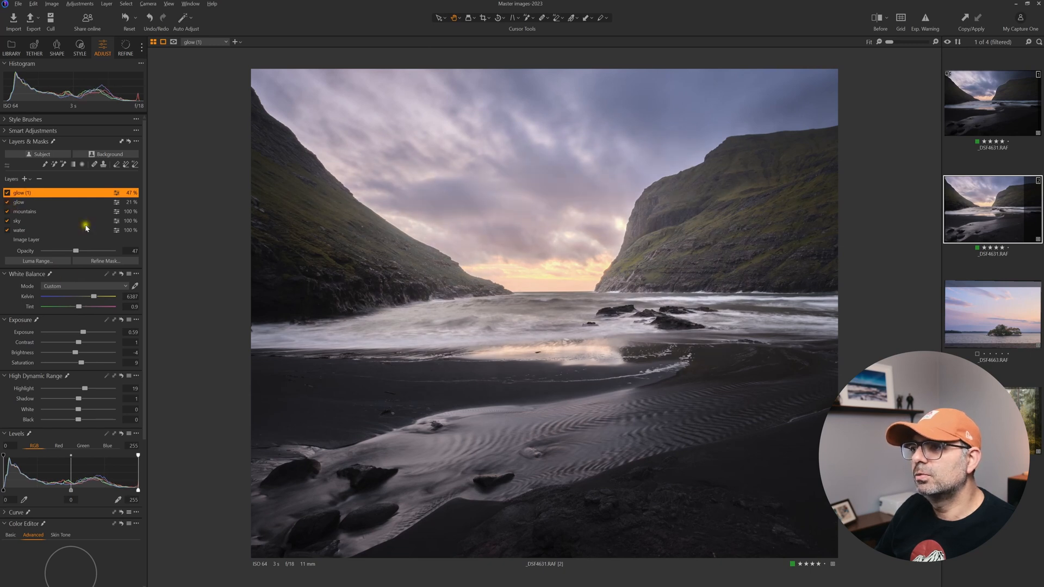
click(6, 193)
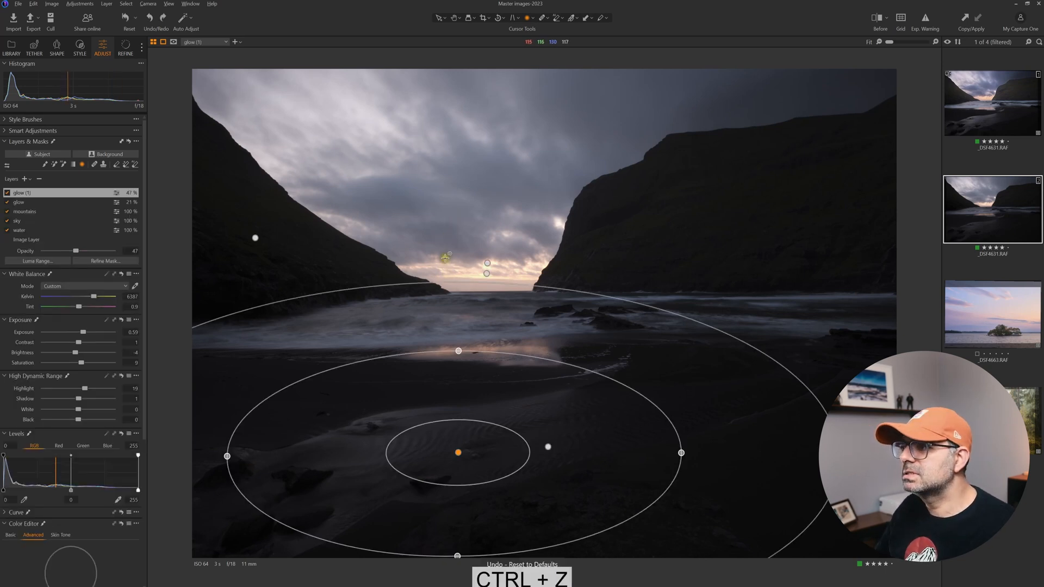
key(ctrl+z)
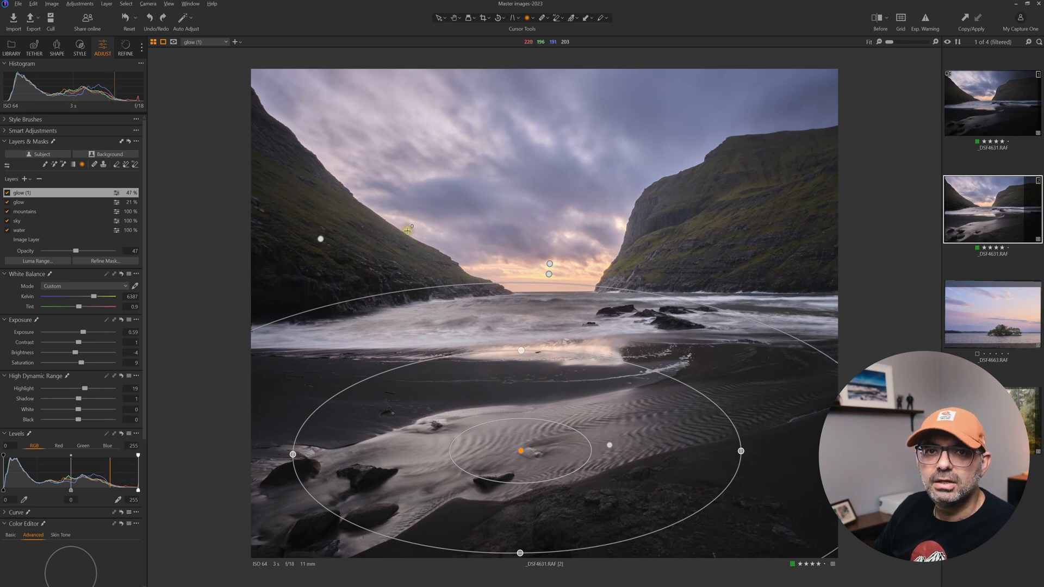
mouse_move(442, 229)
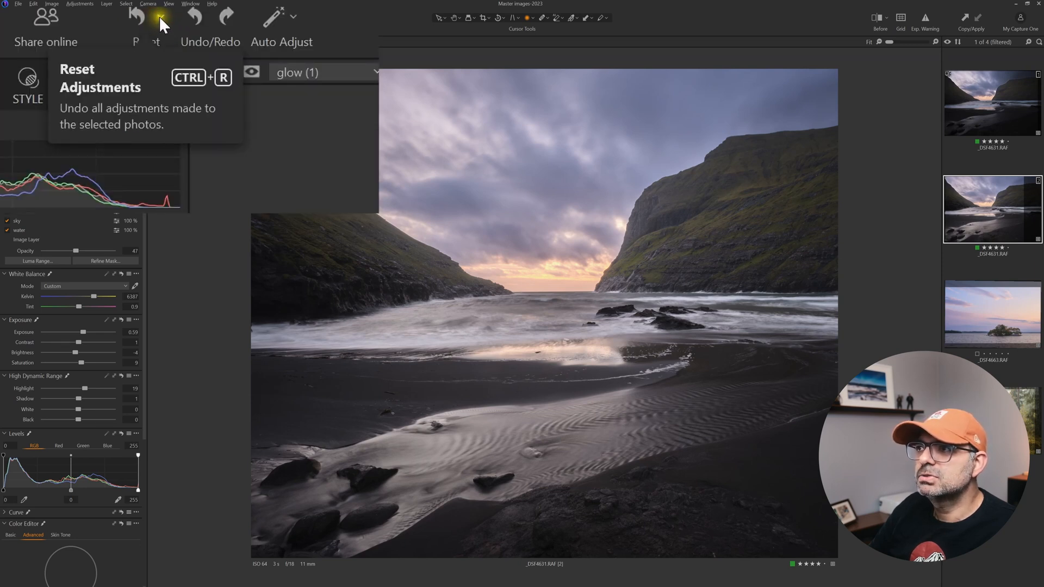
- Choose Reset Except Composition from the Reset dropdown
click(160, 16)
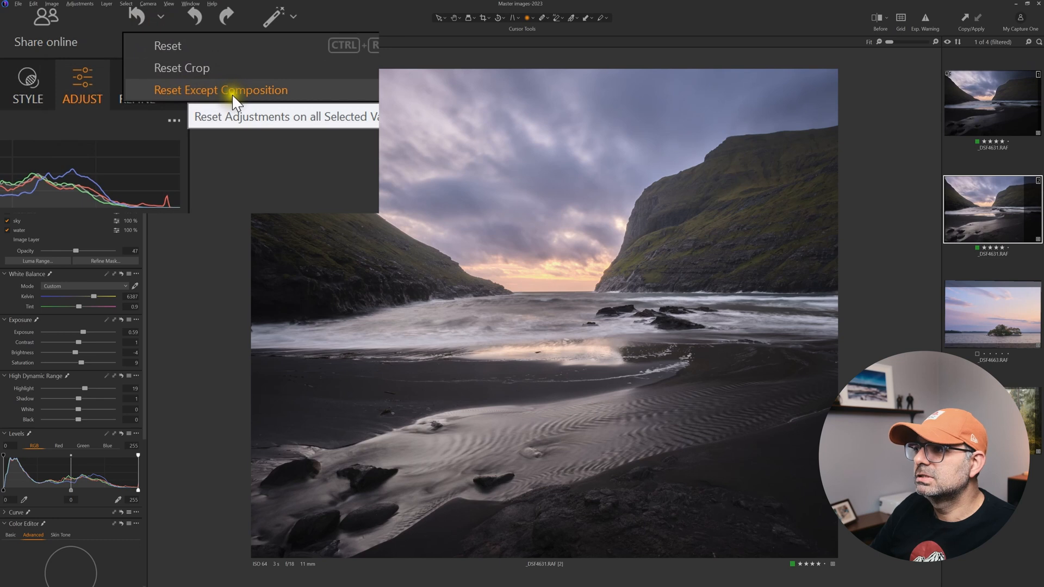
click(220, 90)
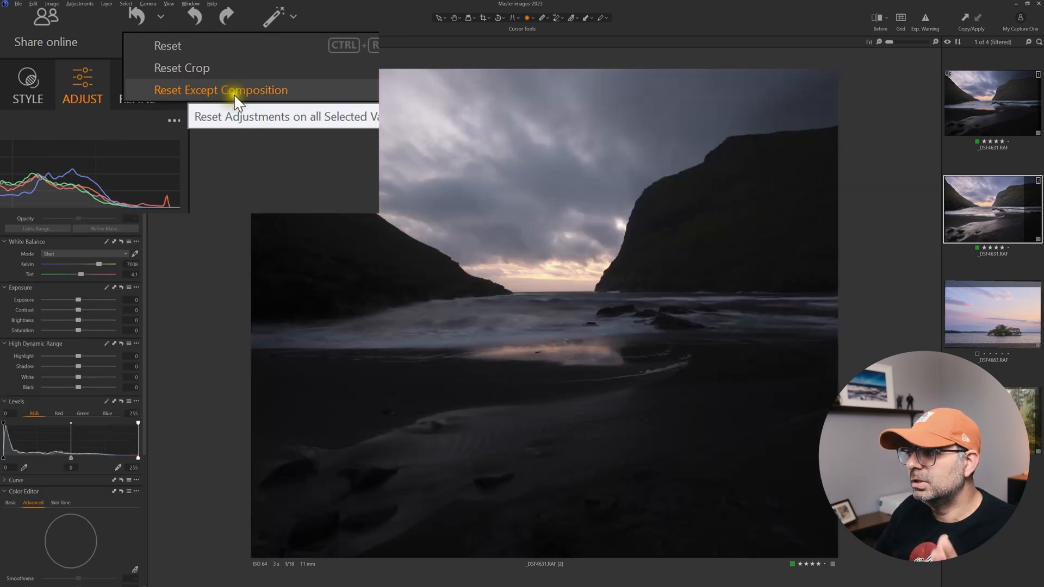